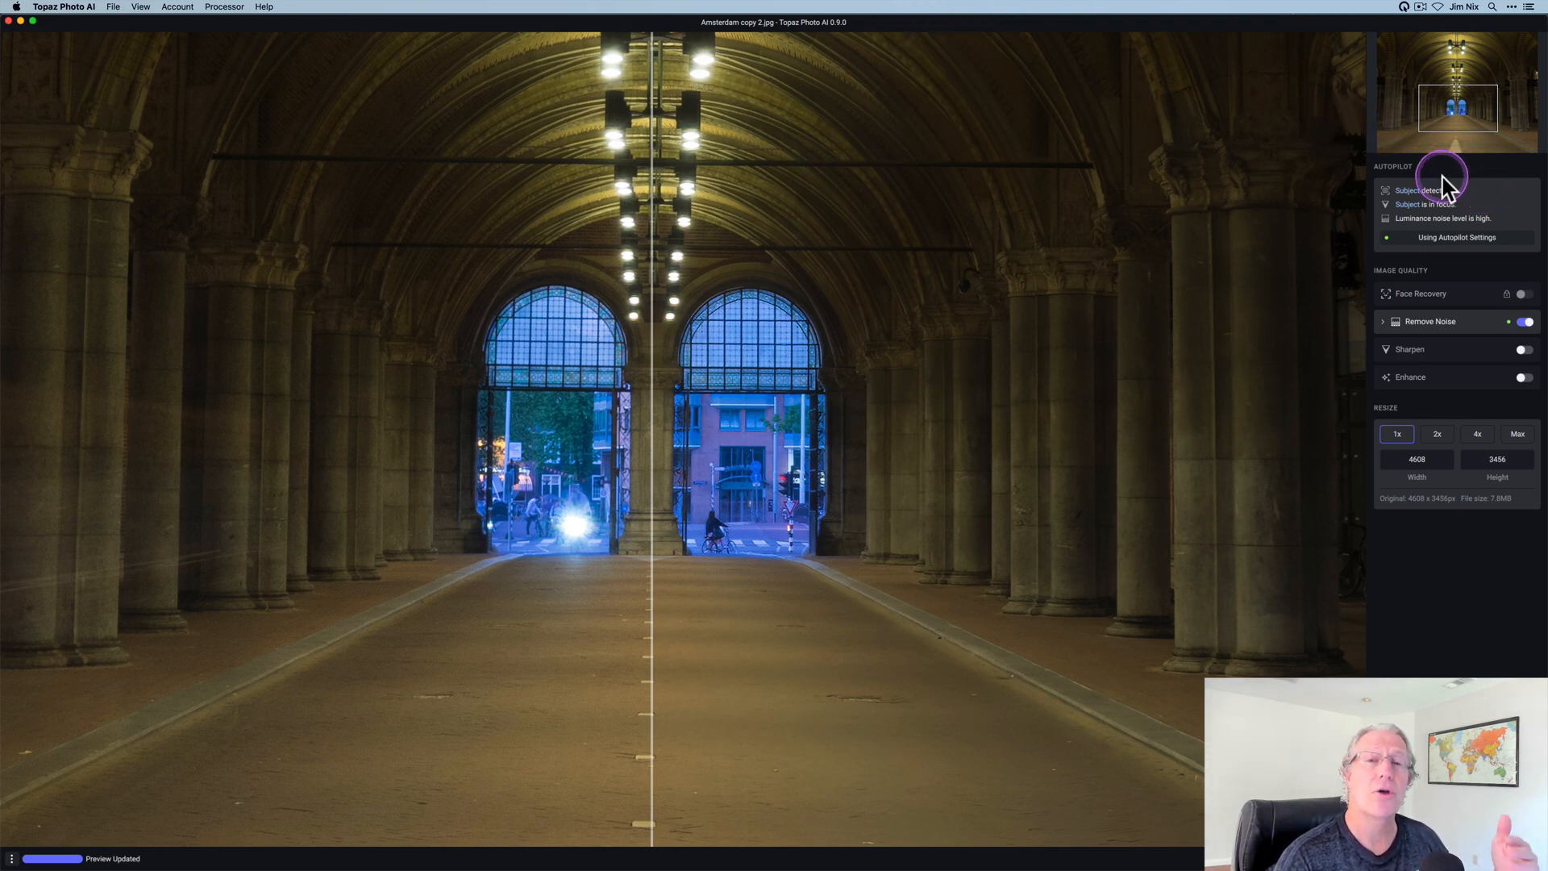
mouse_move(1478, 194)
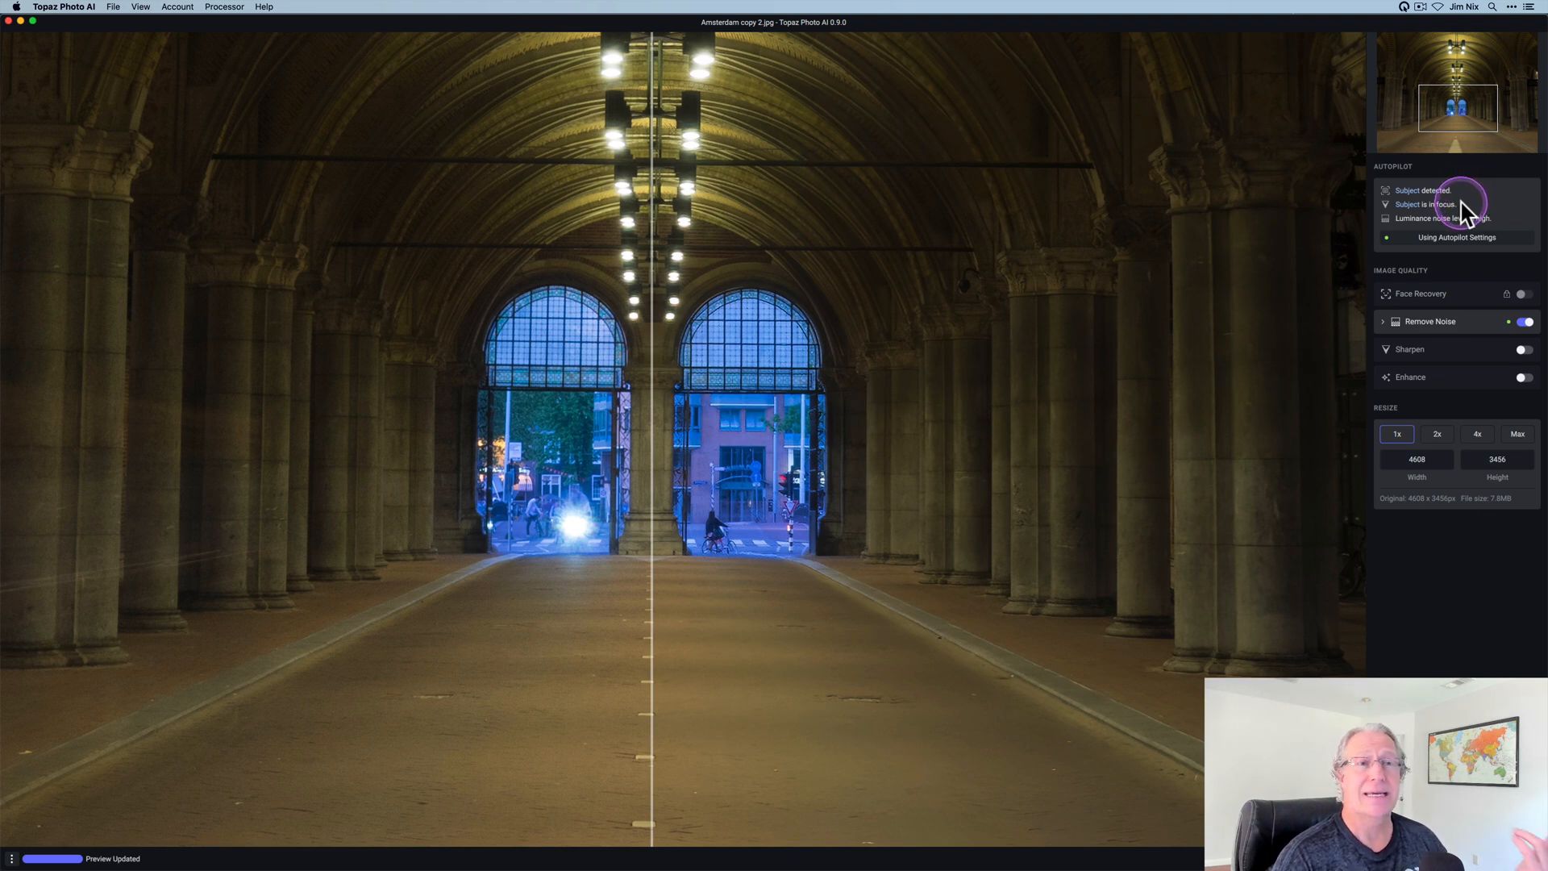
mouse_move(1495, 220)
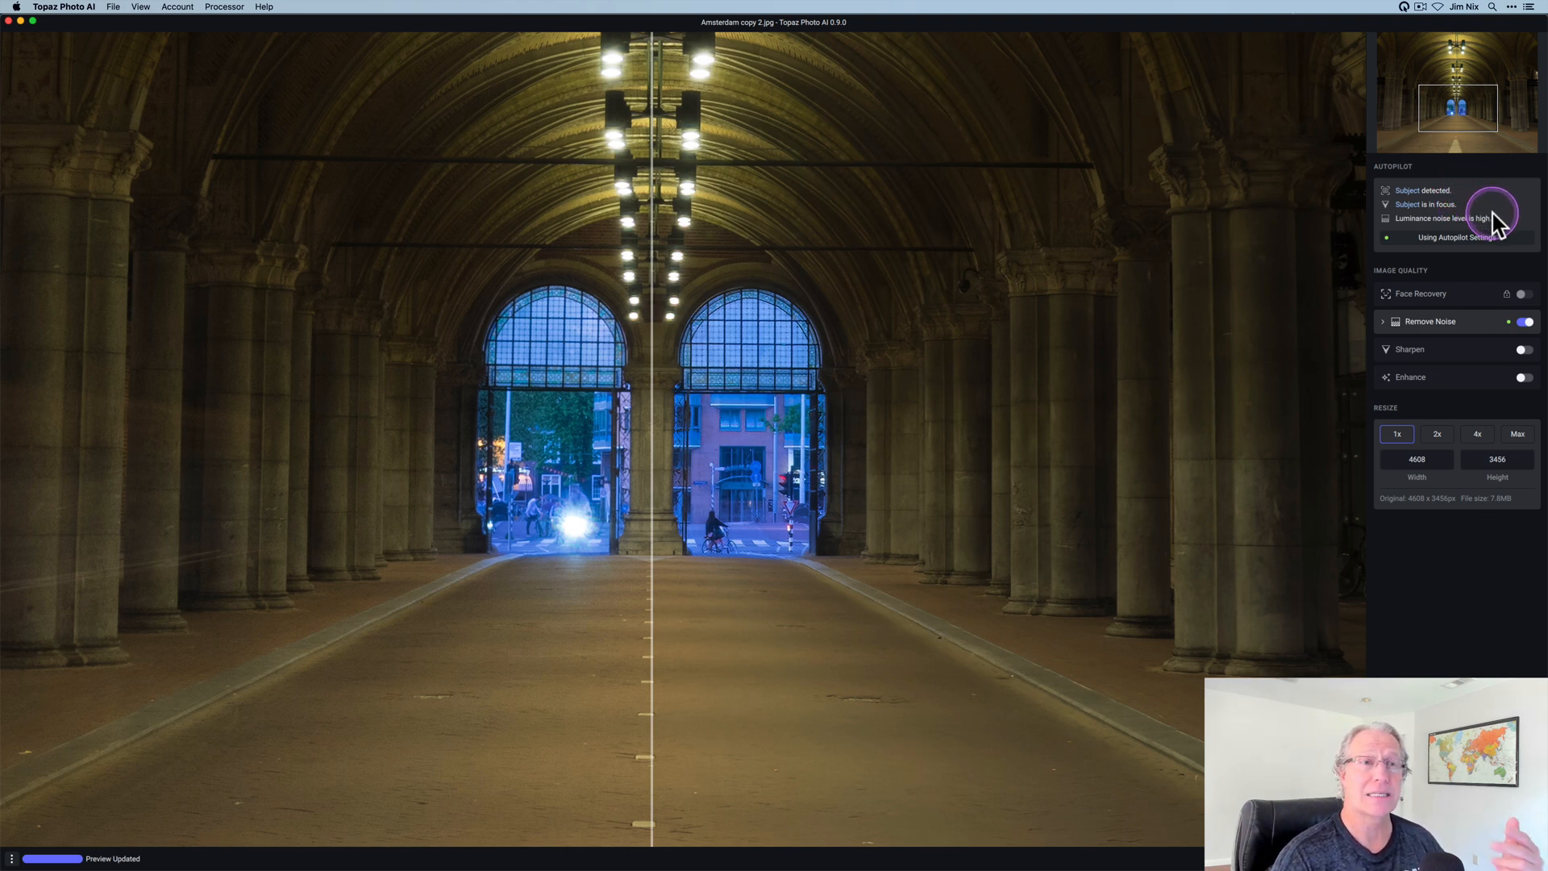
mouse_move(1495, 223)
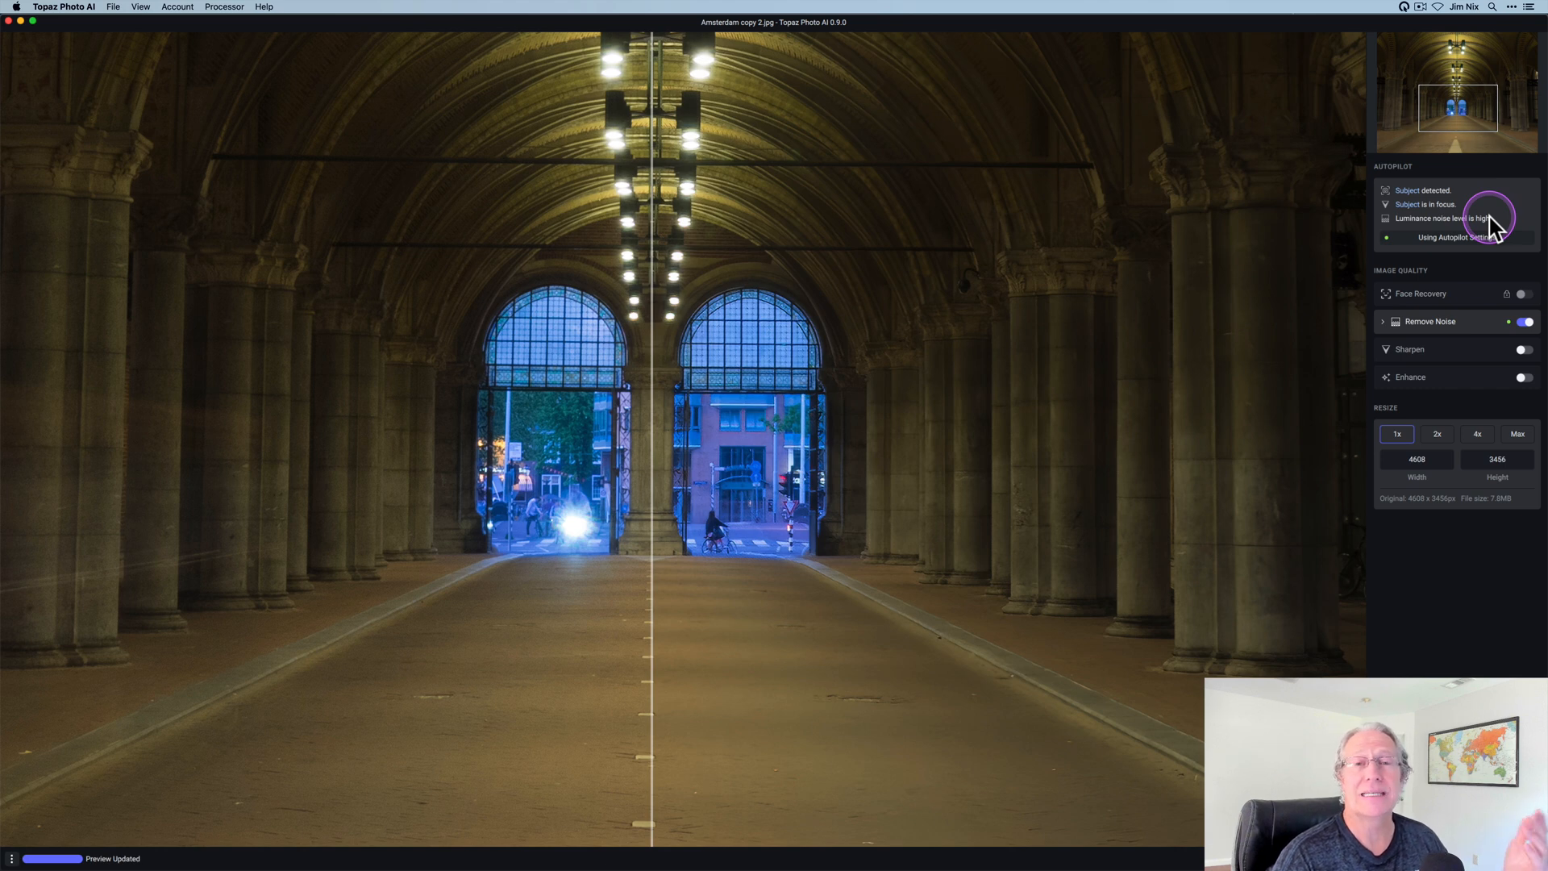
mouse_move(1438, 228)
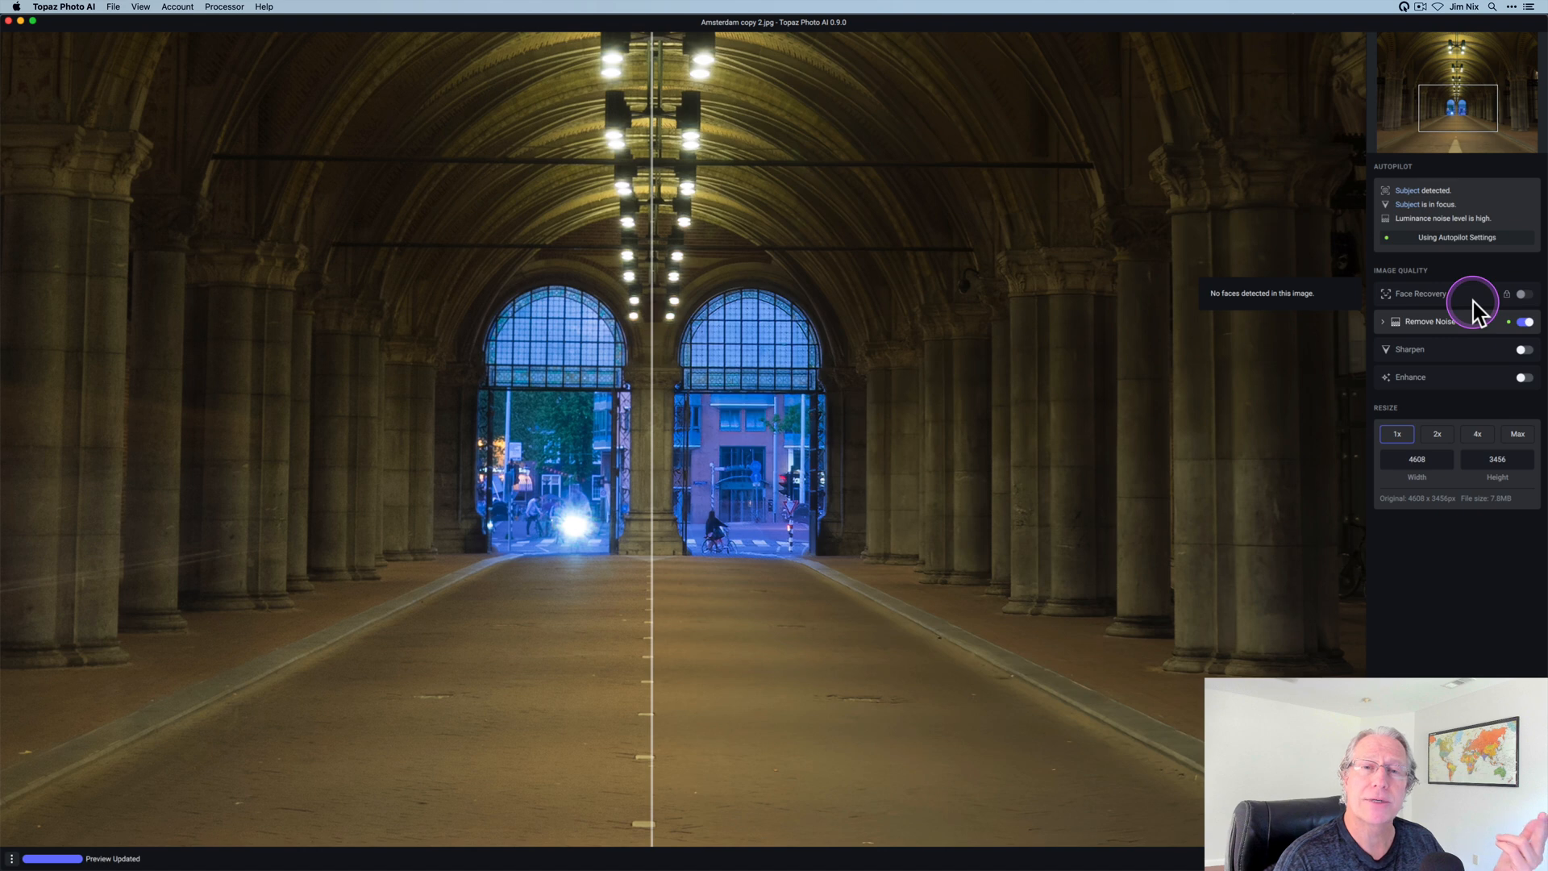
Switch on Sharpen with Motion Blur at strength 34, leaving Subject Only off.
click(1430, 321)
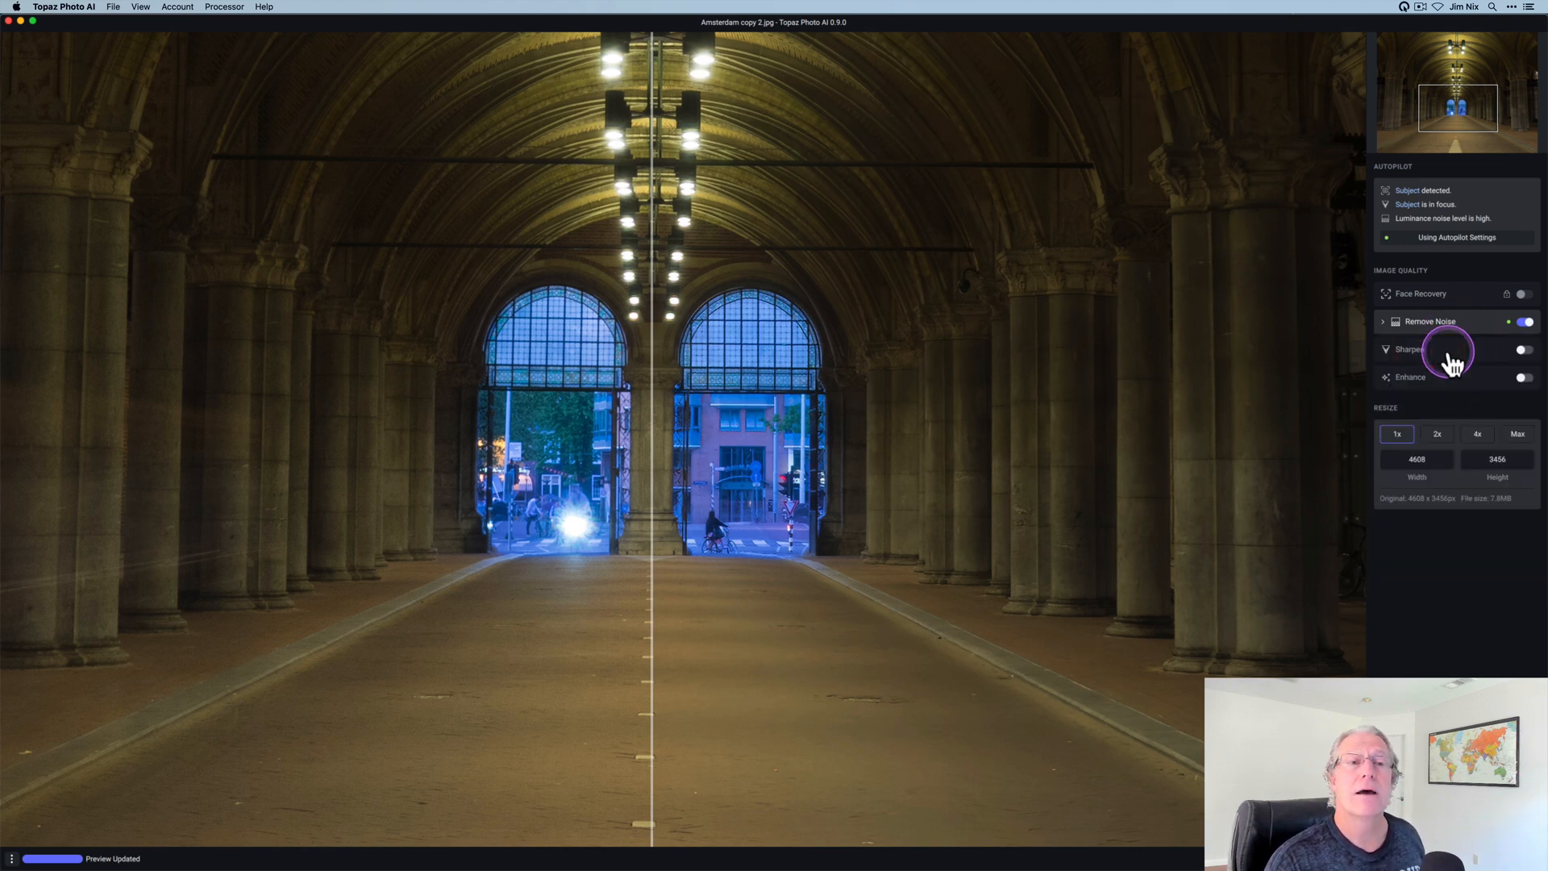
click(1523, 348)
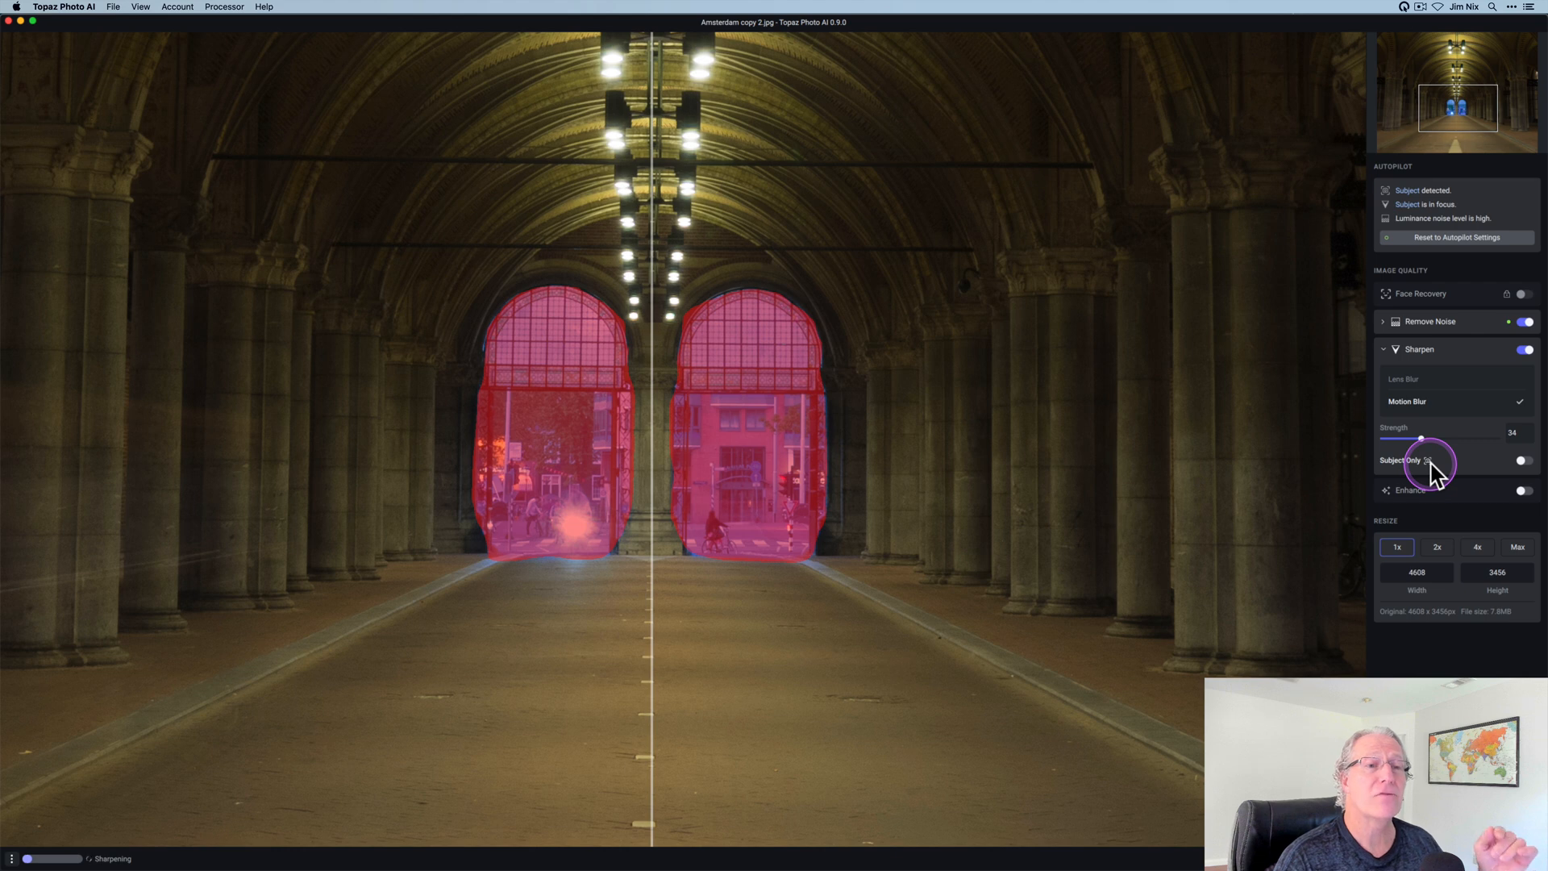
click(1520, 460)
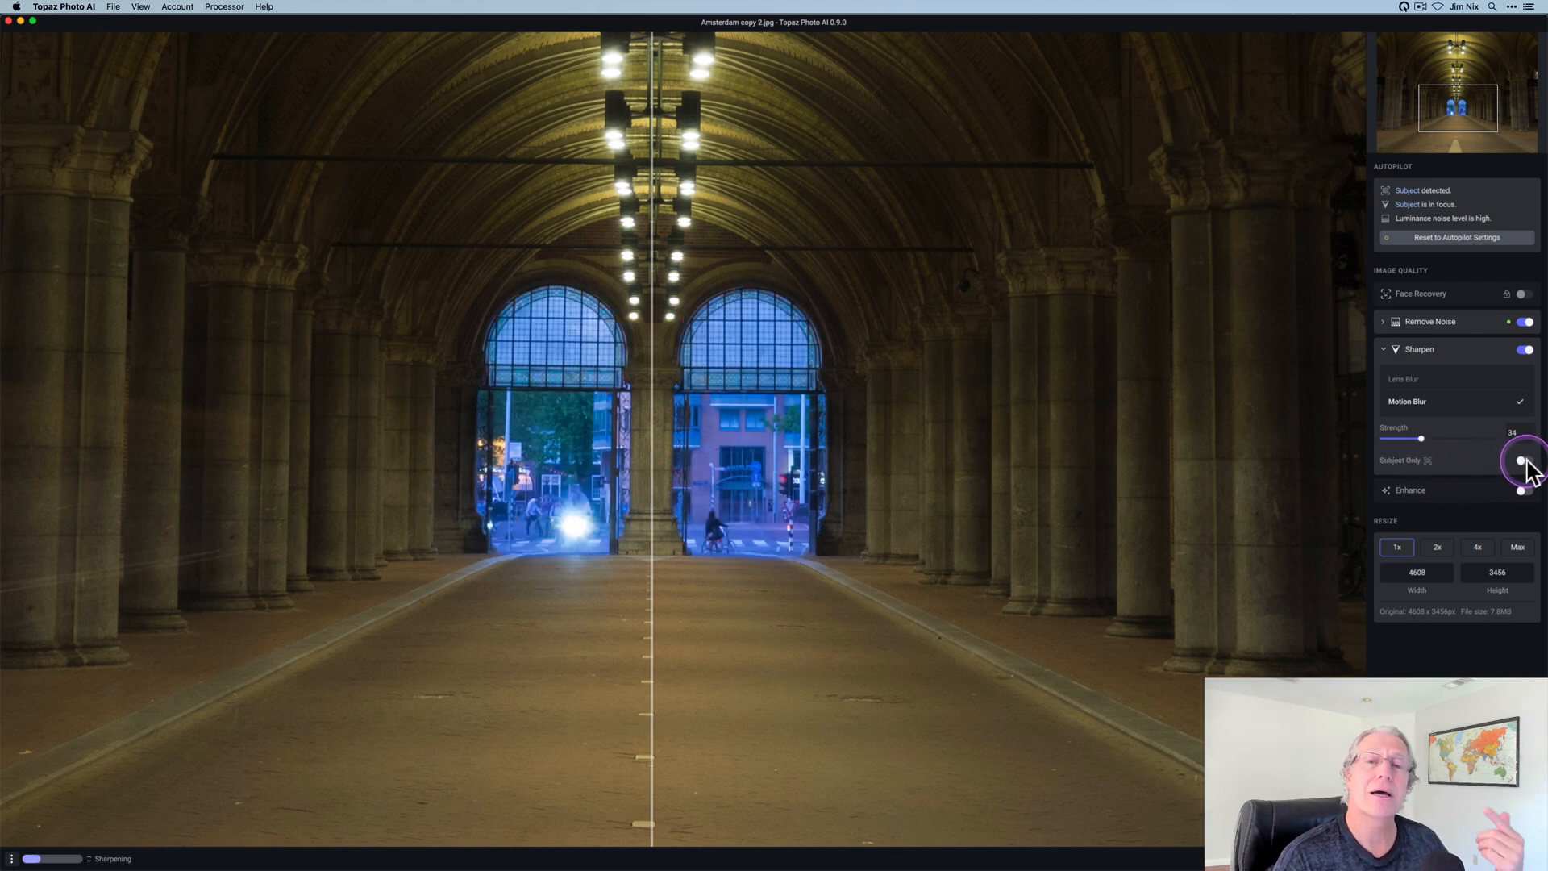
click(1521, 461)
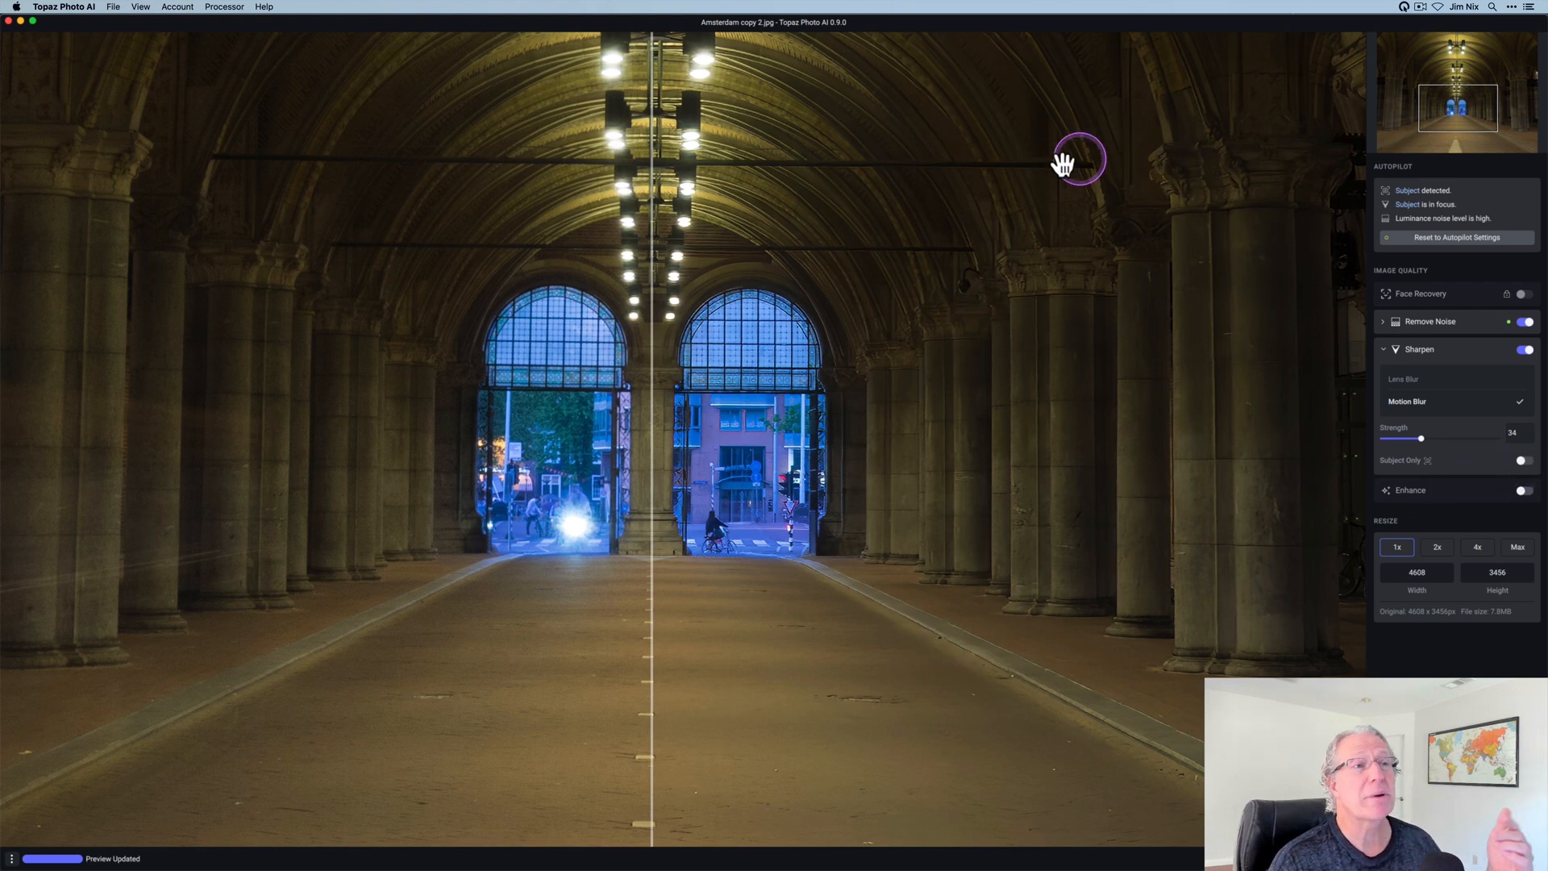
mouse_move(1201, 289)
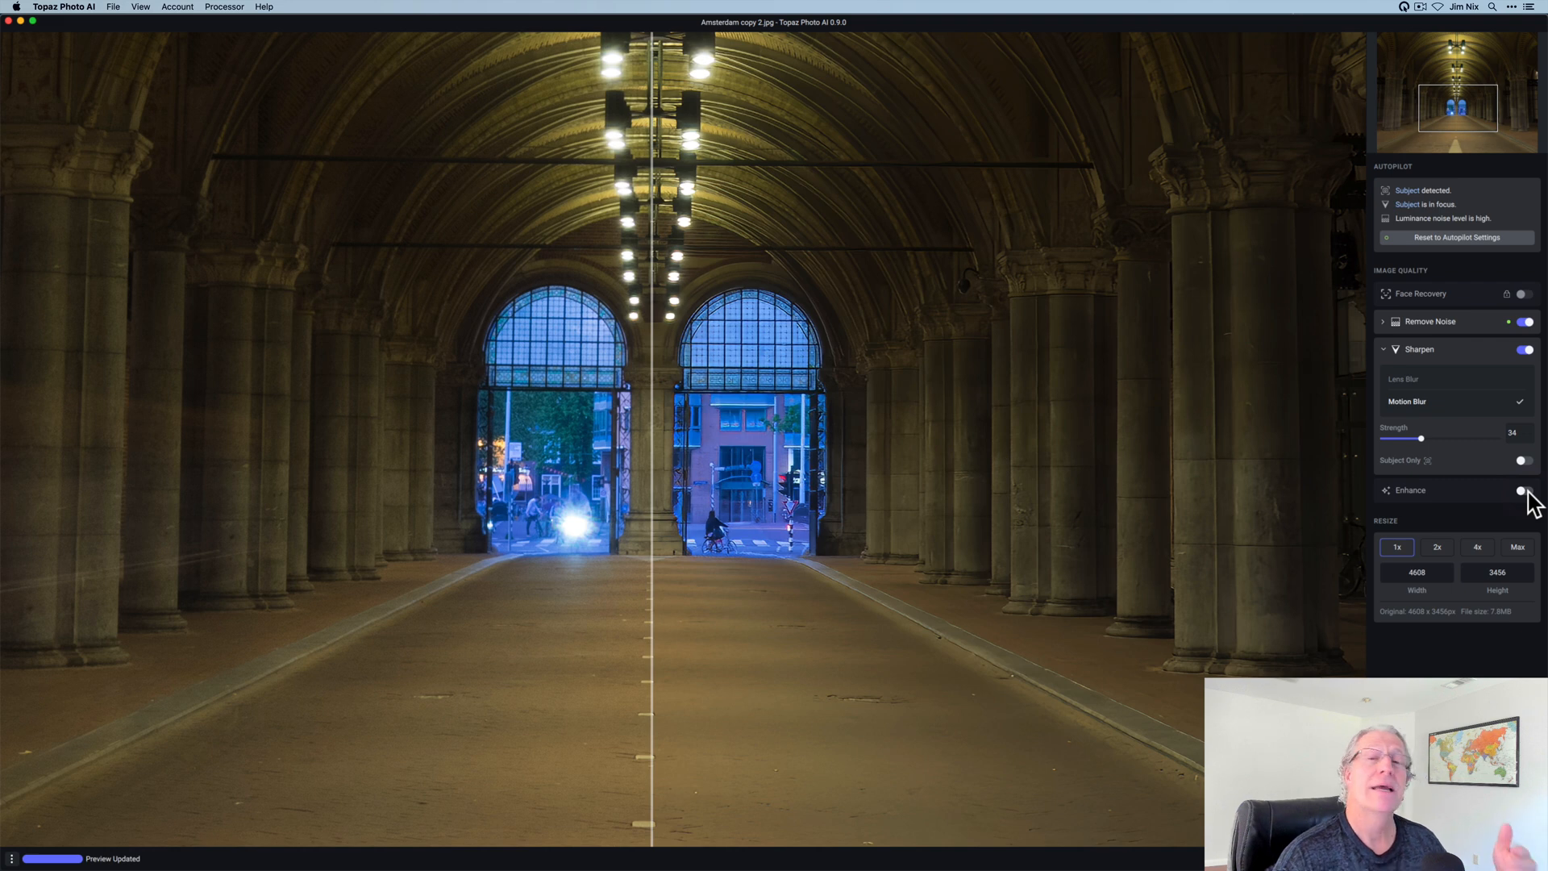
Switch on Enhance using the Low Resolution model.
click(1520, 491)
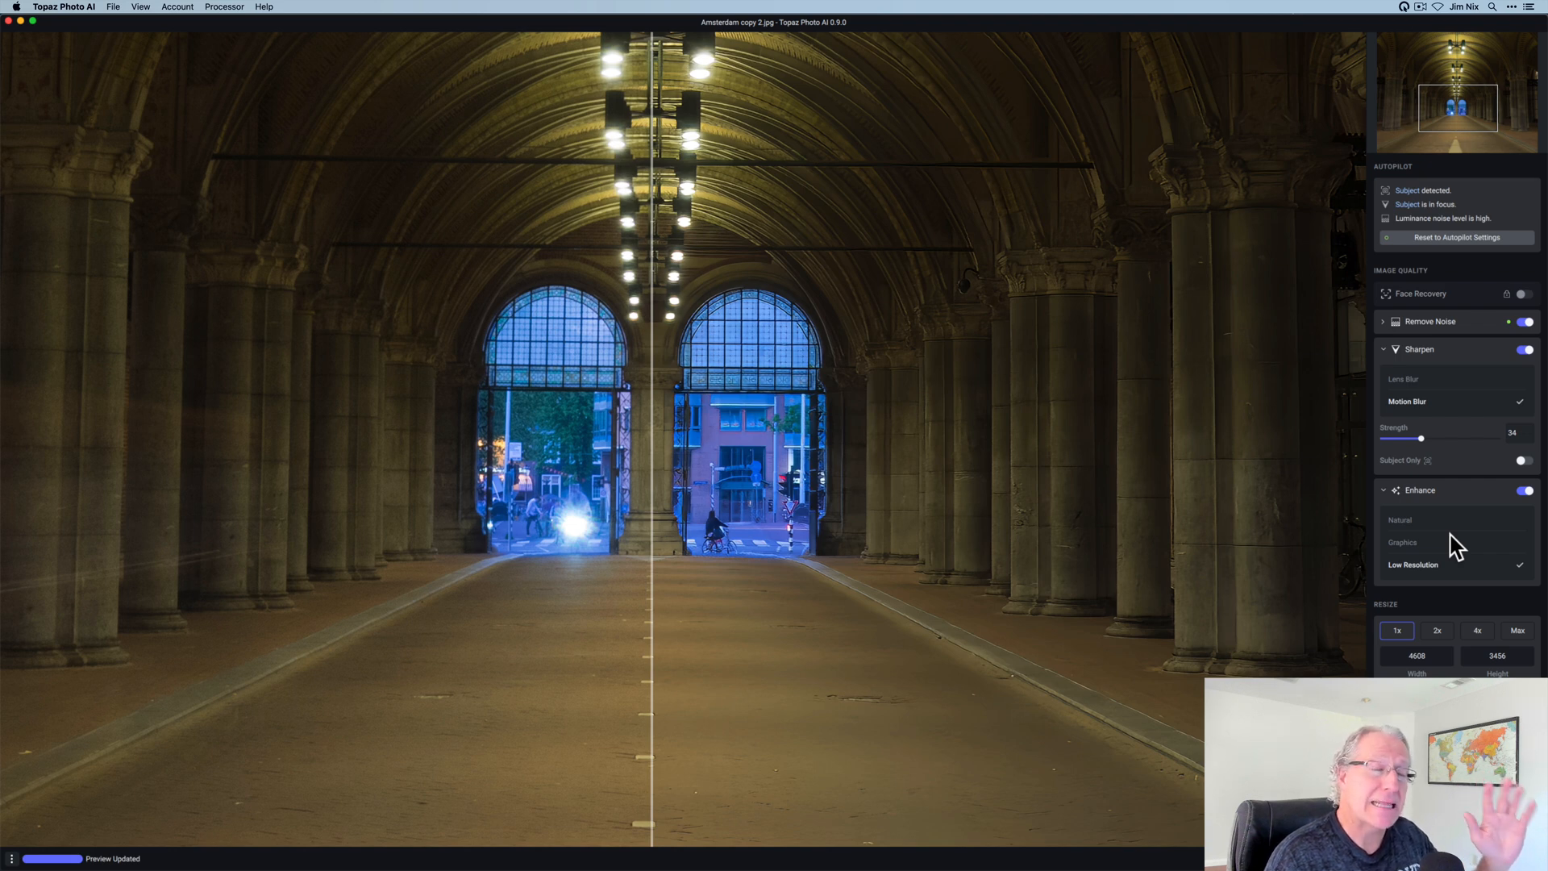
mouse_move(721, 403)
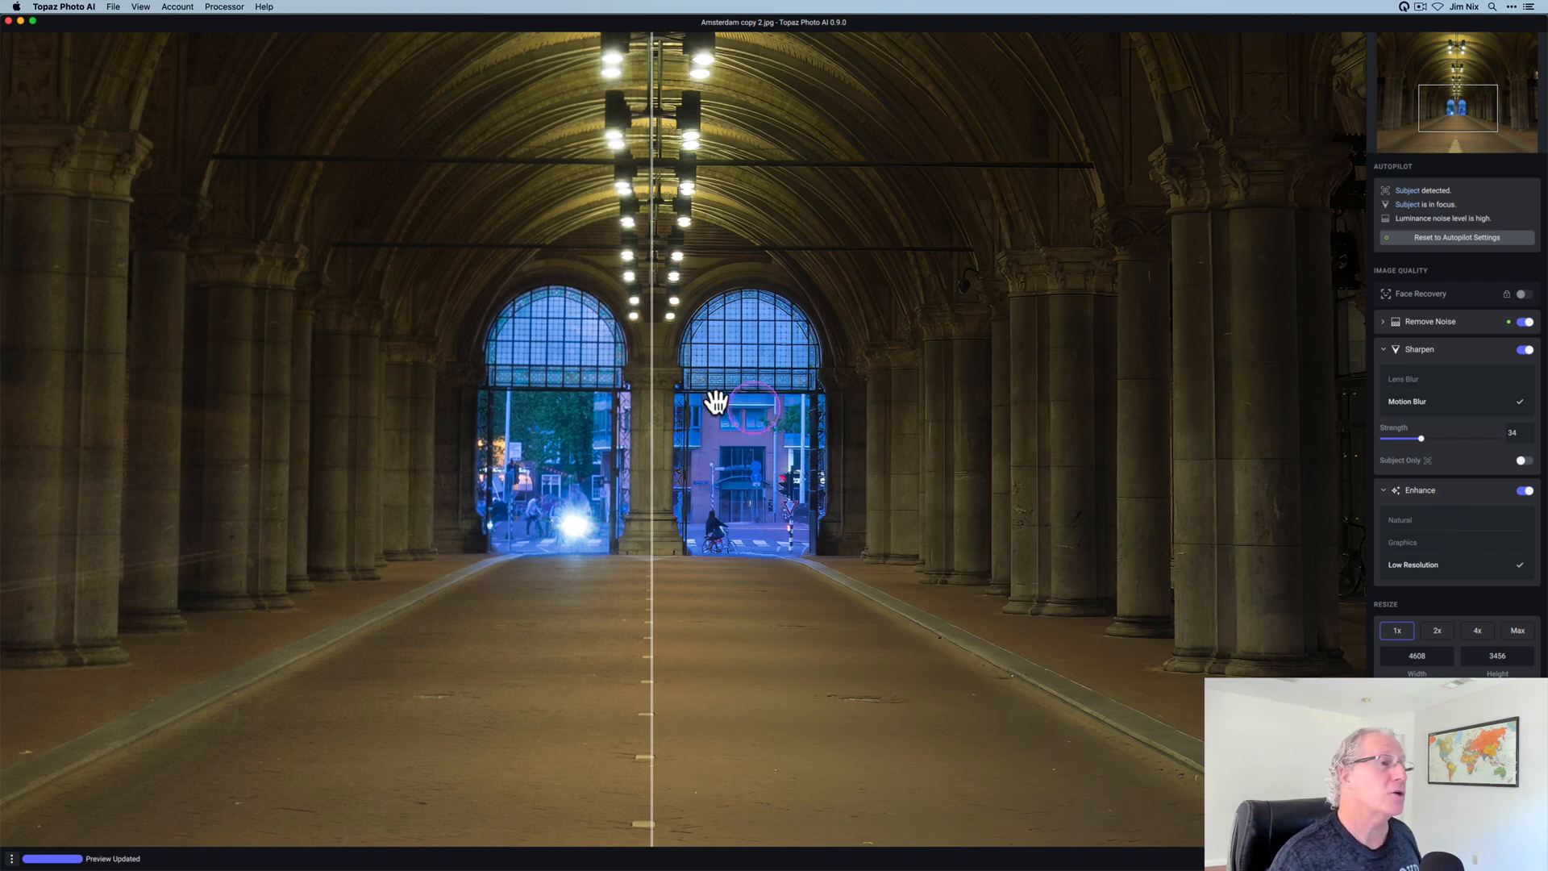
Move the split-view divider left so most of the preview shows the processed archway.
drag(651, 403, 379, 378)
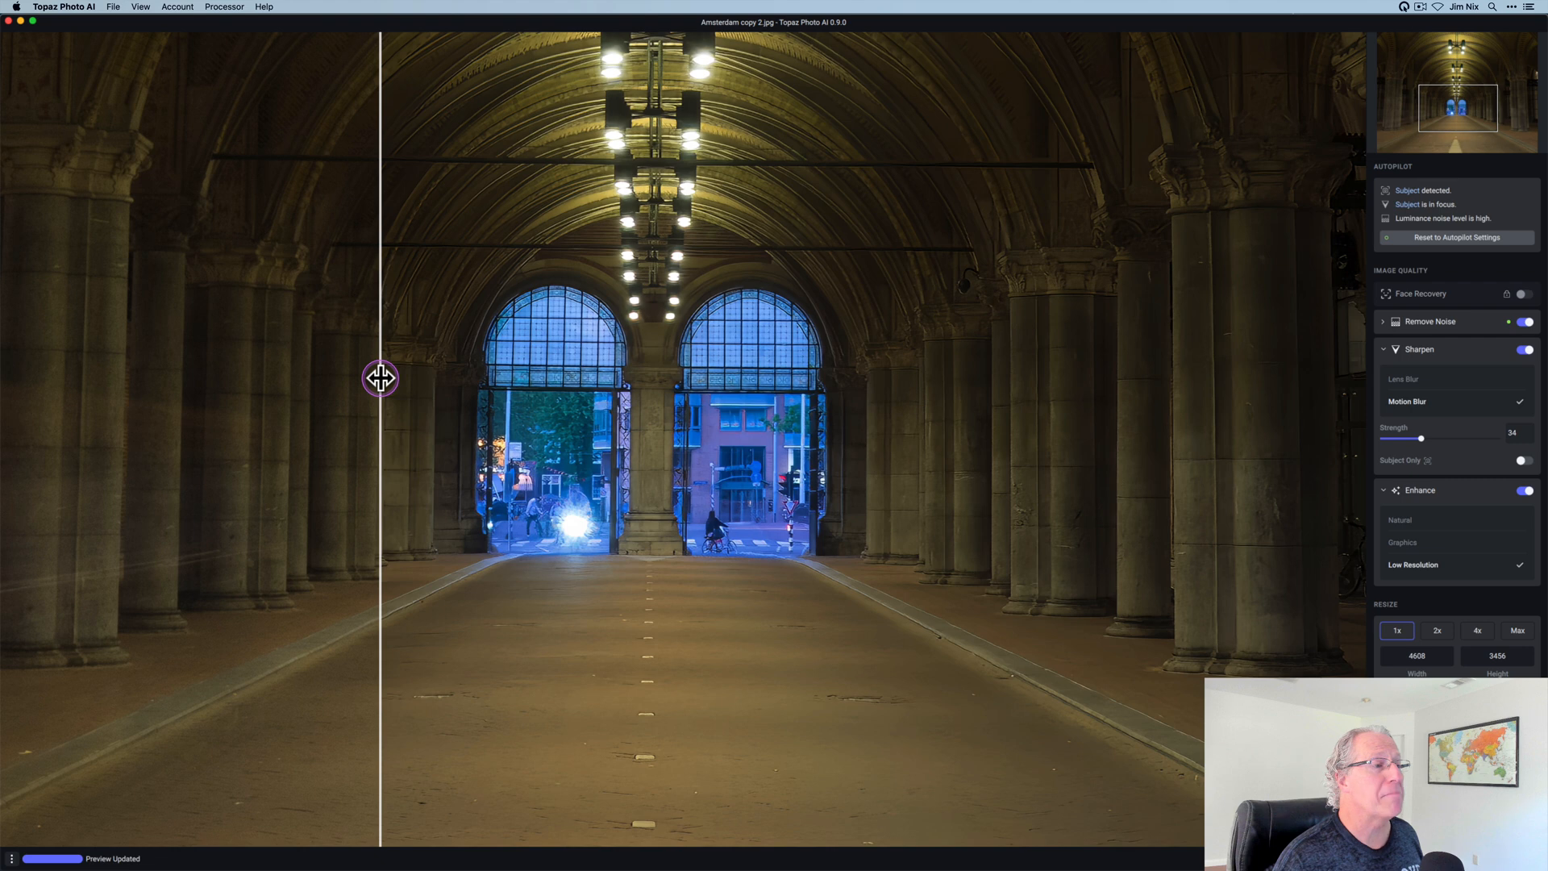
drag(380, 378, 437, 374)
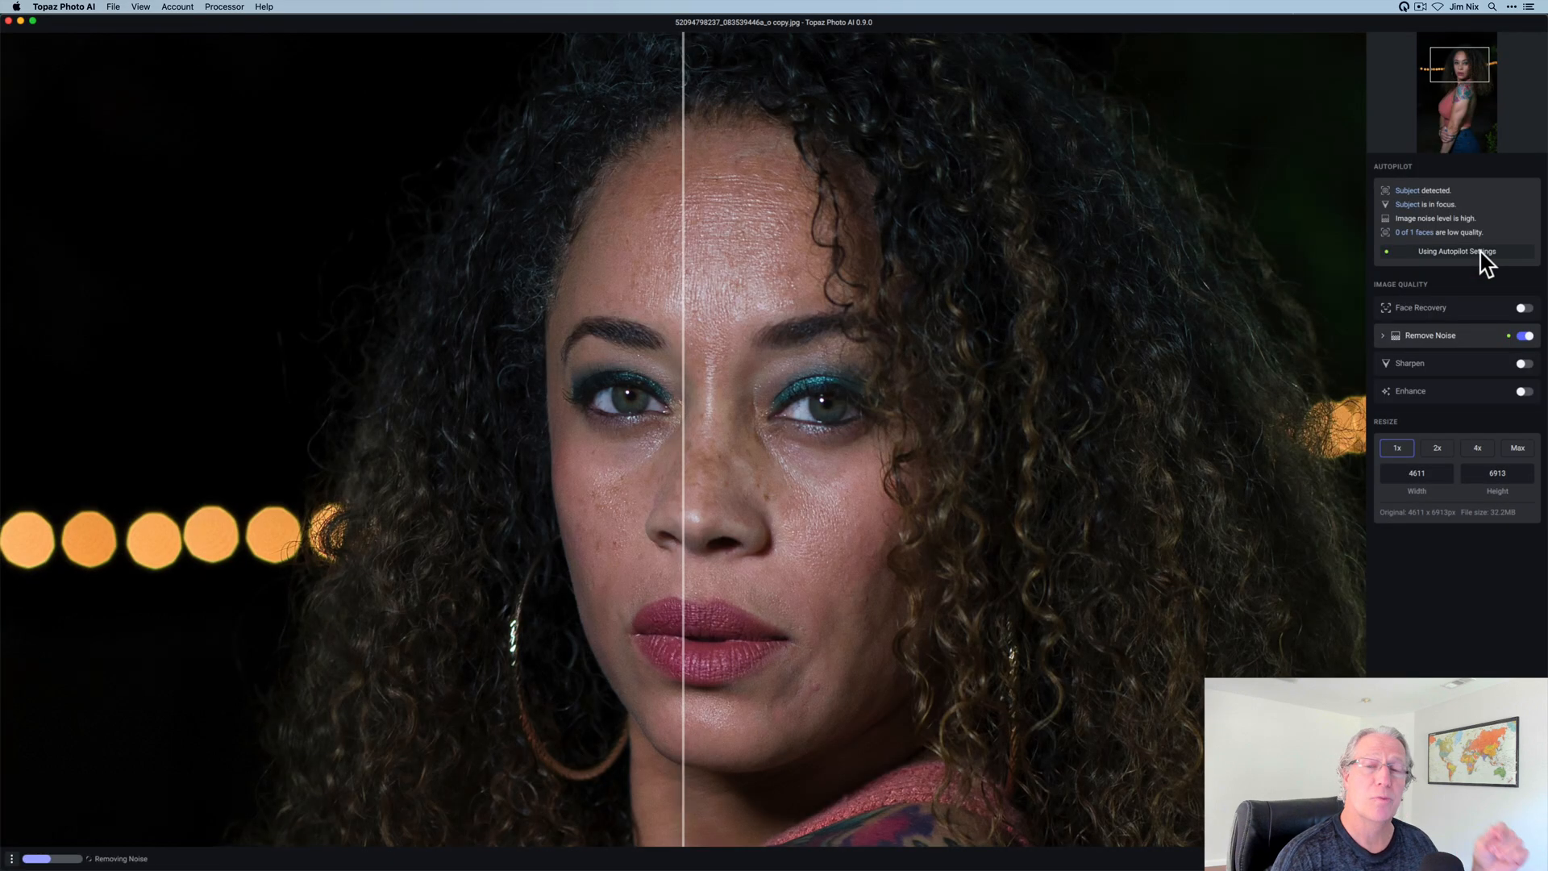
Shift the portrait's split divider left to compare the noise-removed result.
drag(686, 493, 577, 494)
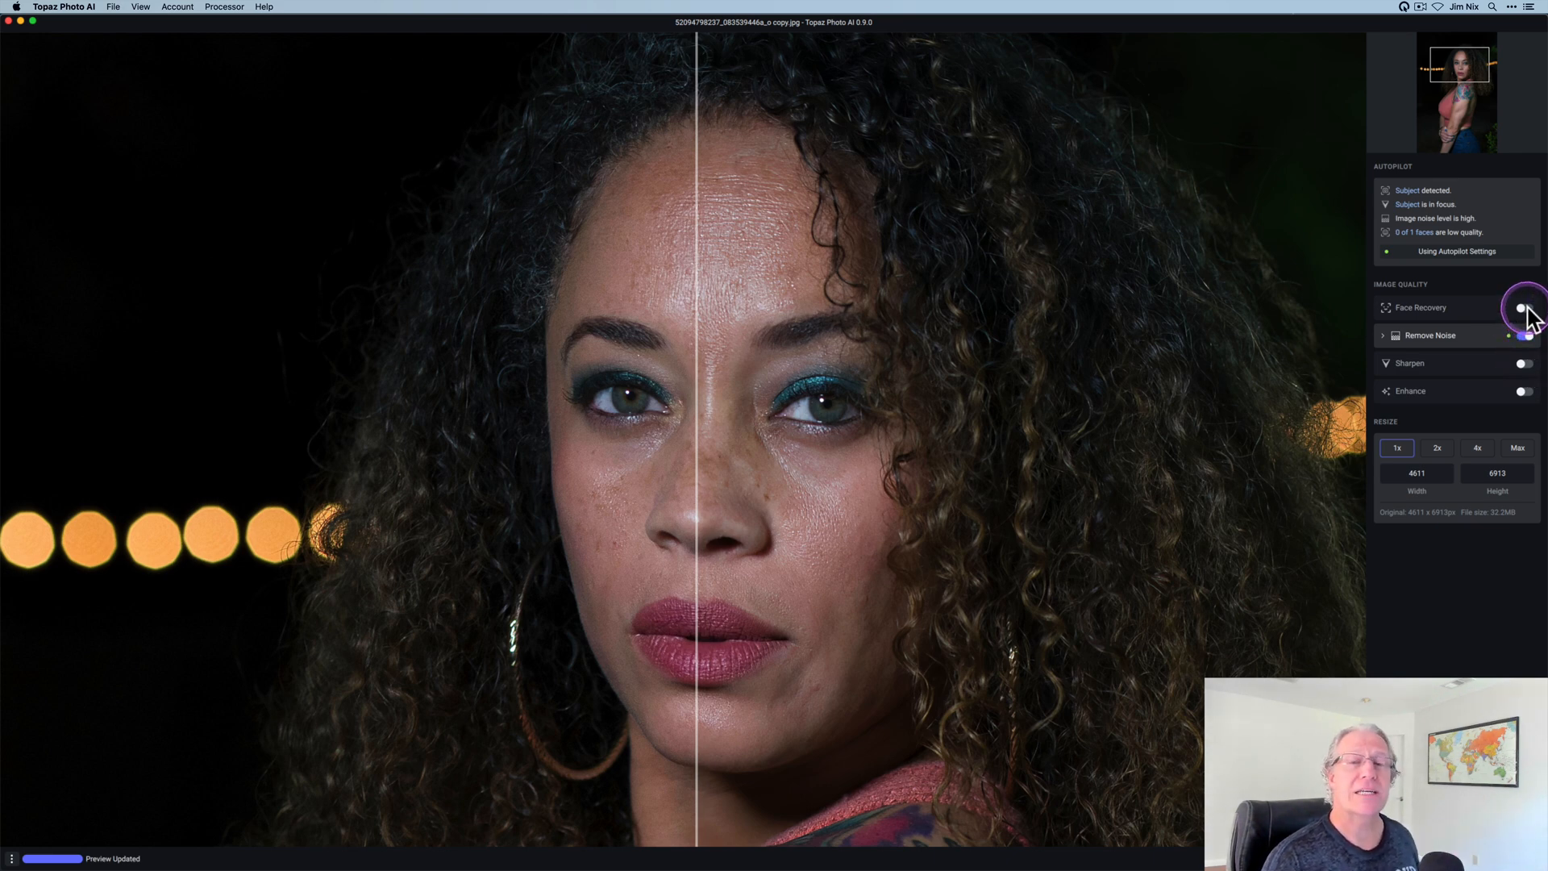
click(1523, 307)
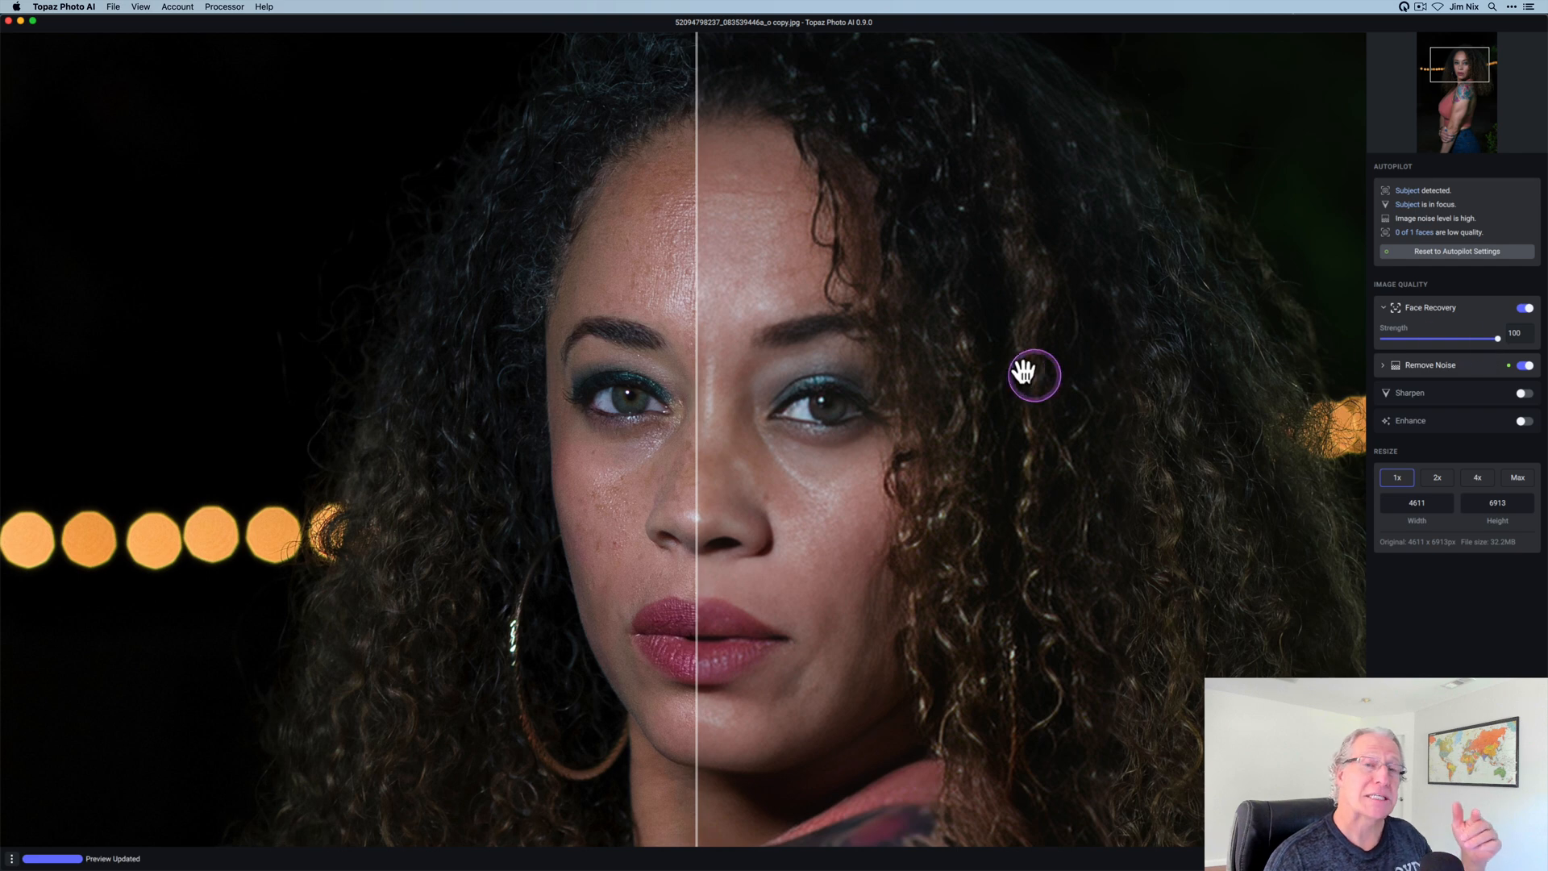
mouse_move(688, 479)
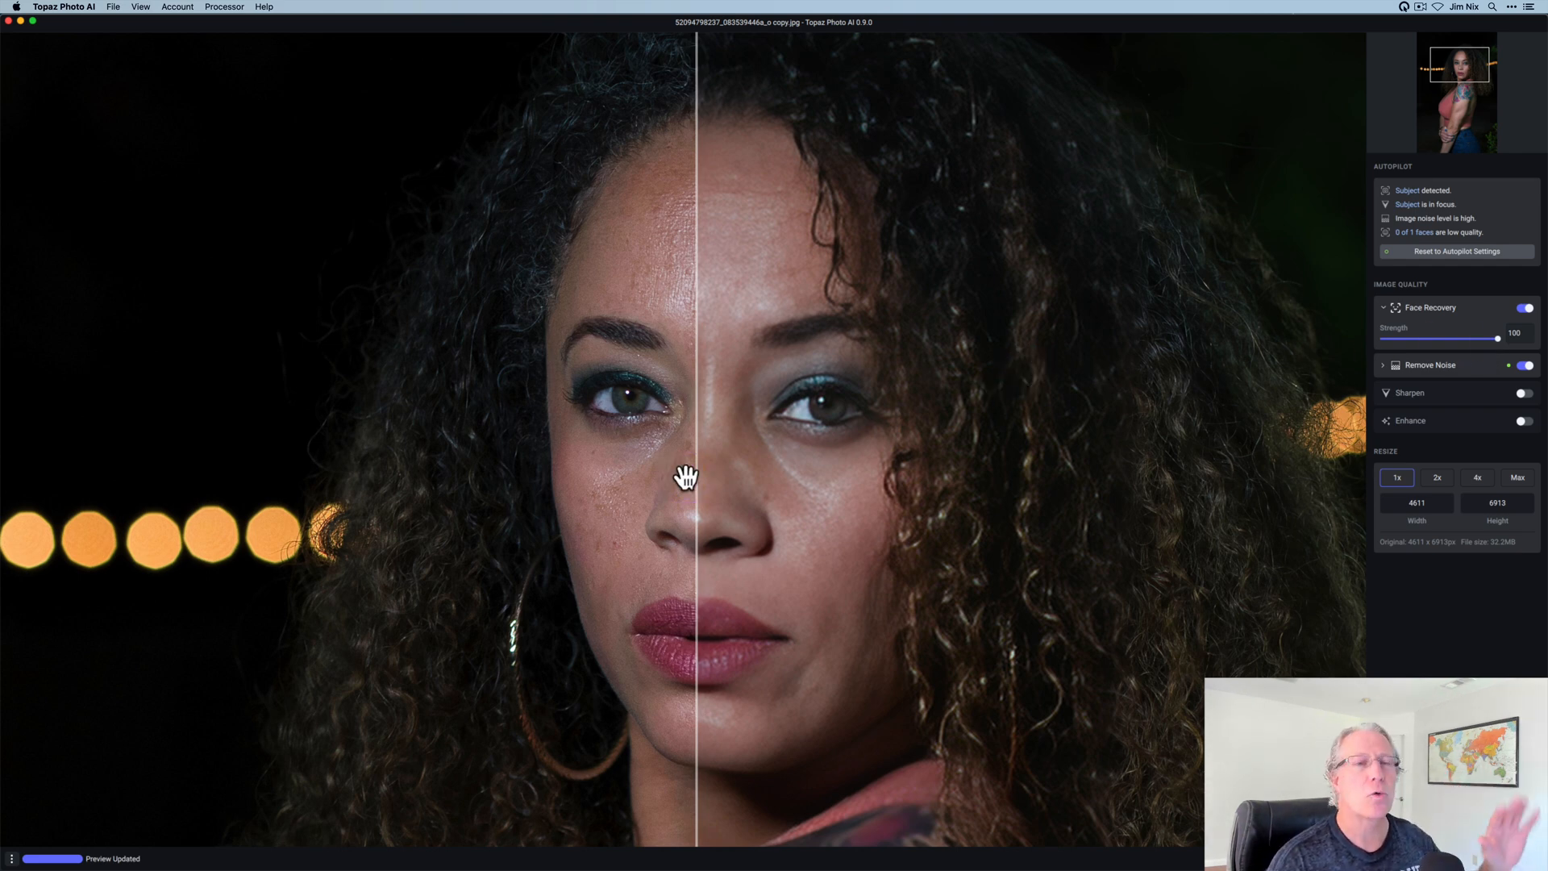
drag(693, 472, 976, 471)
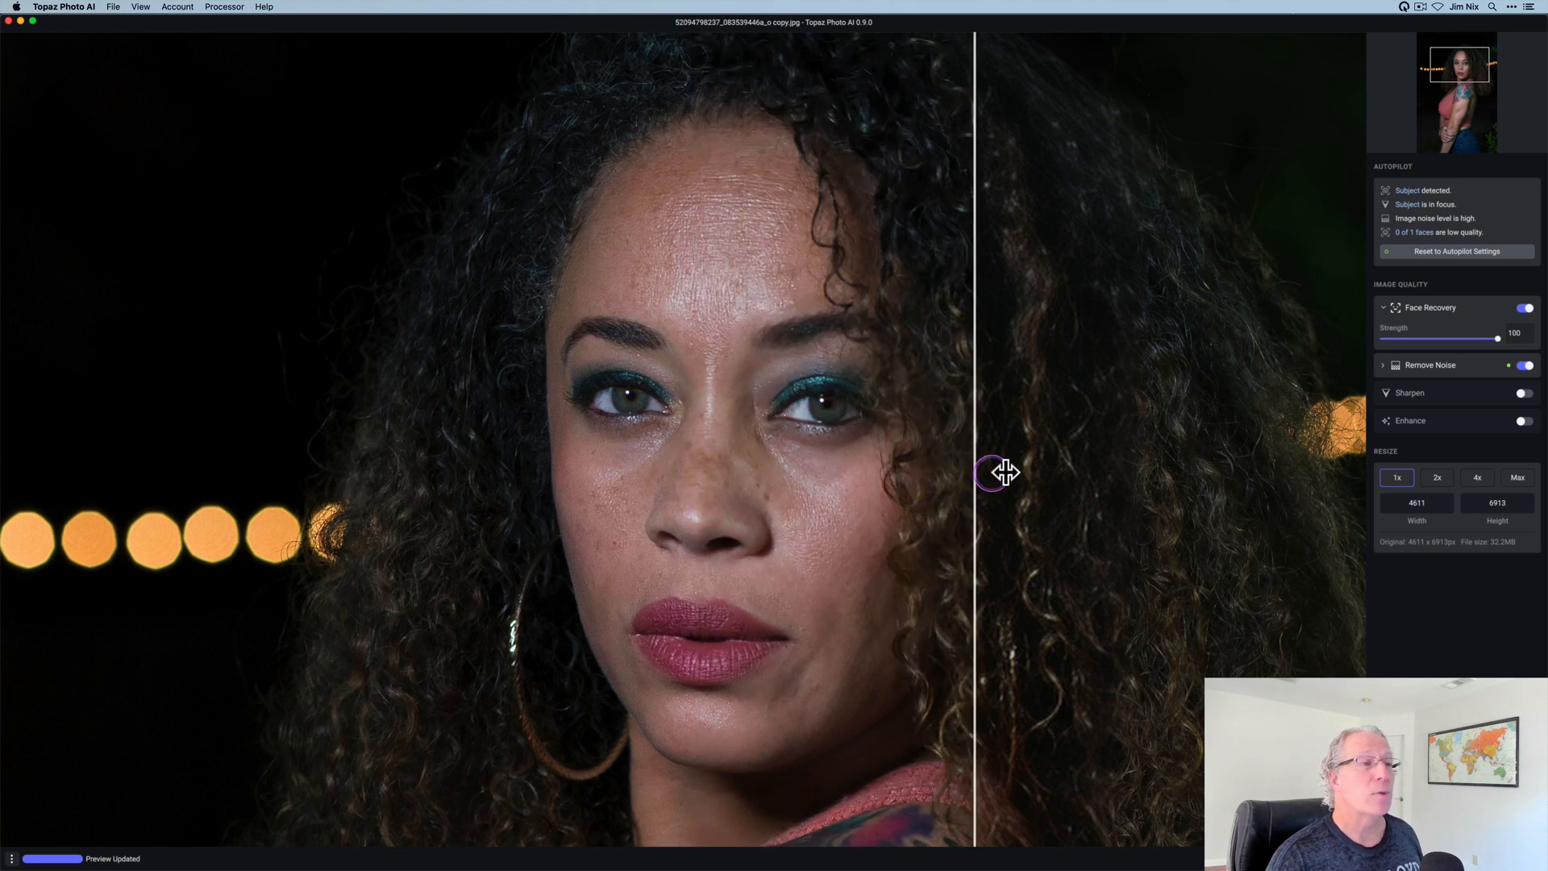
drag(1002, 472, 966, 475)
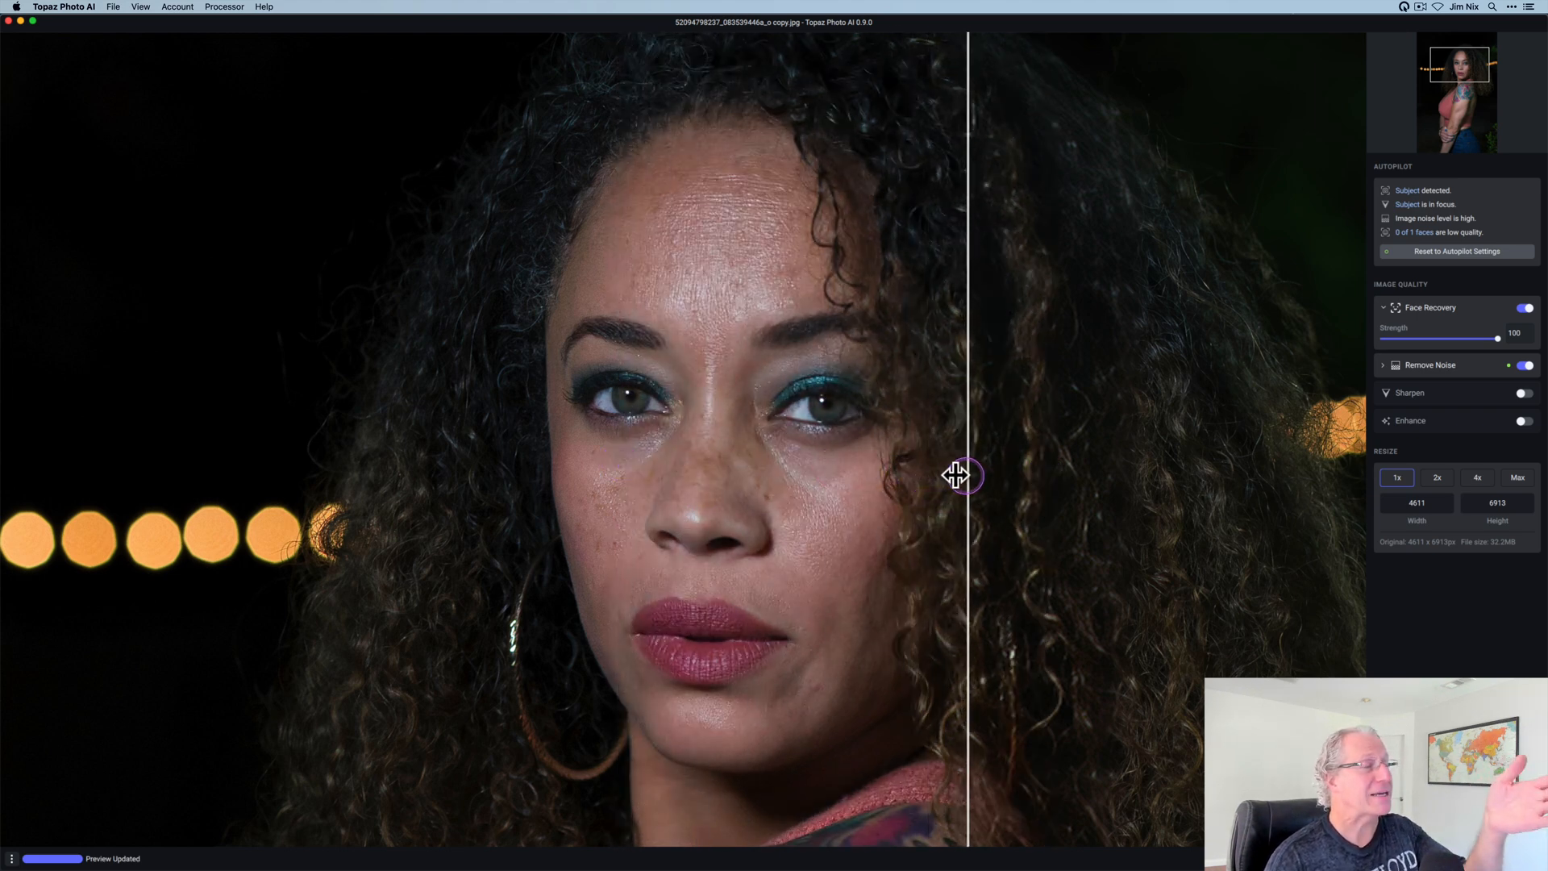
drag(966, 475, 409, 490)
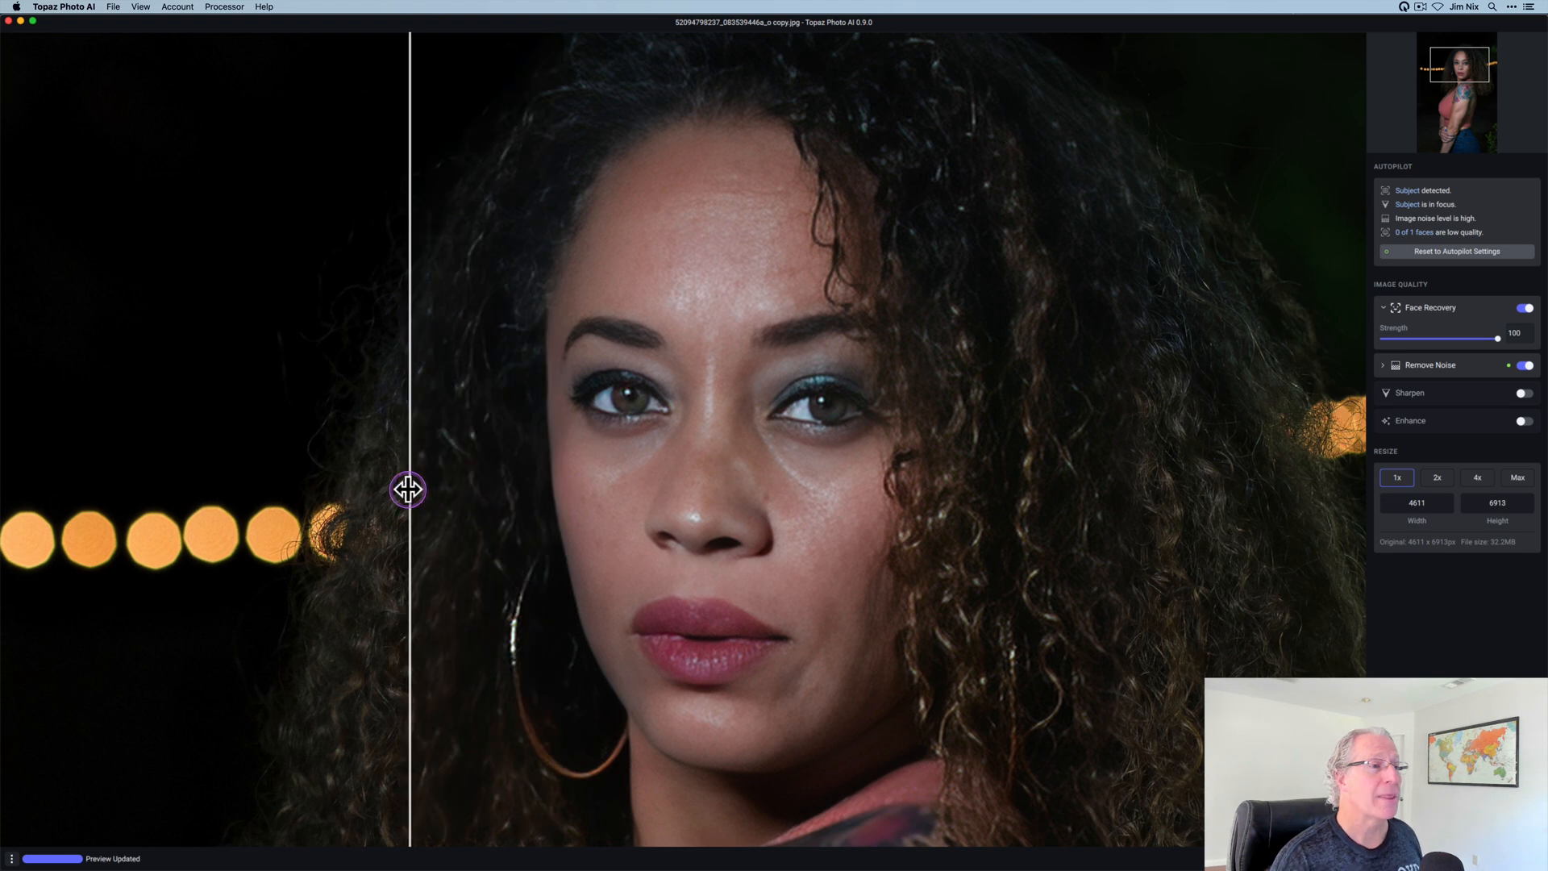
drag(409, 489, 713, 489)
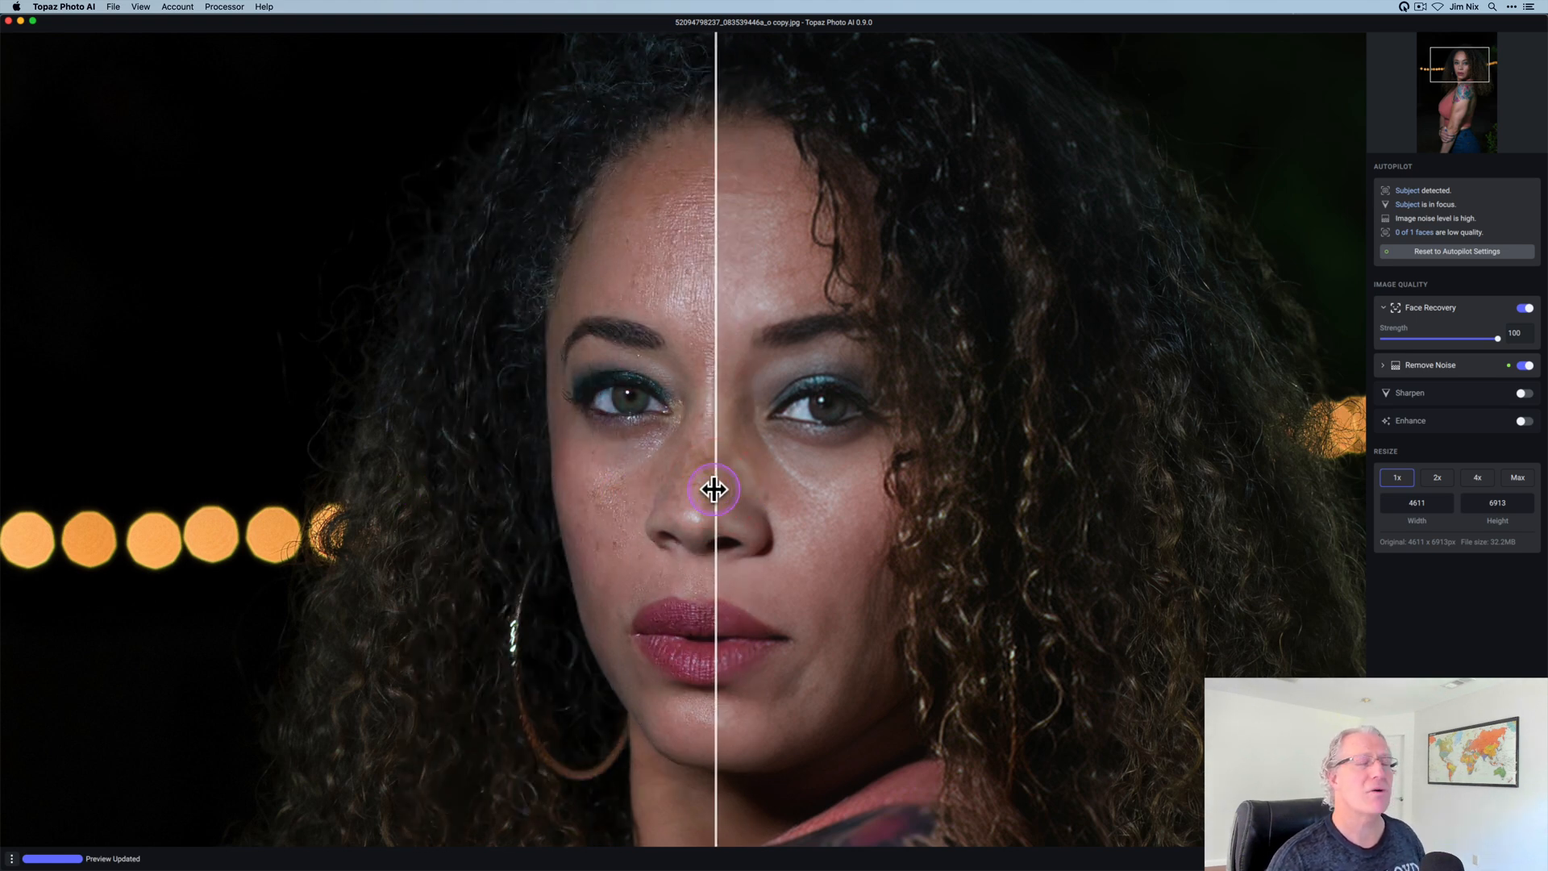
Lower Face Recovery strength to 15 and compare it across the face and eyes.
drag(1496, 338, 1410, 338)
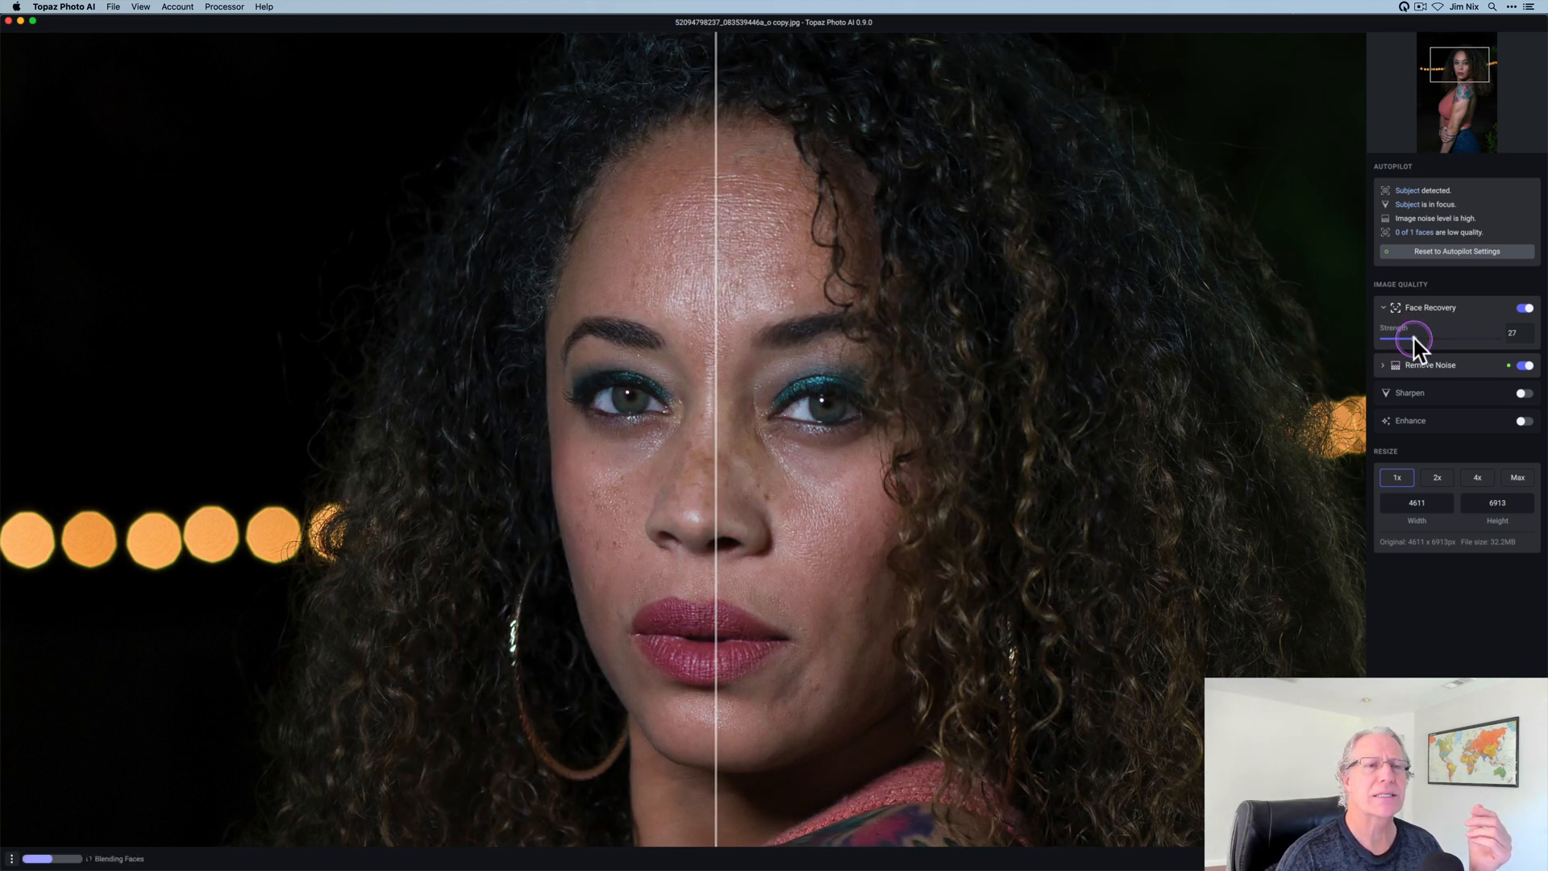
drag(1421, 338, 1402, 338)
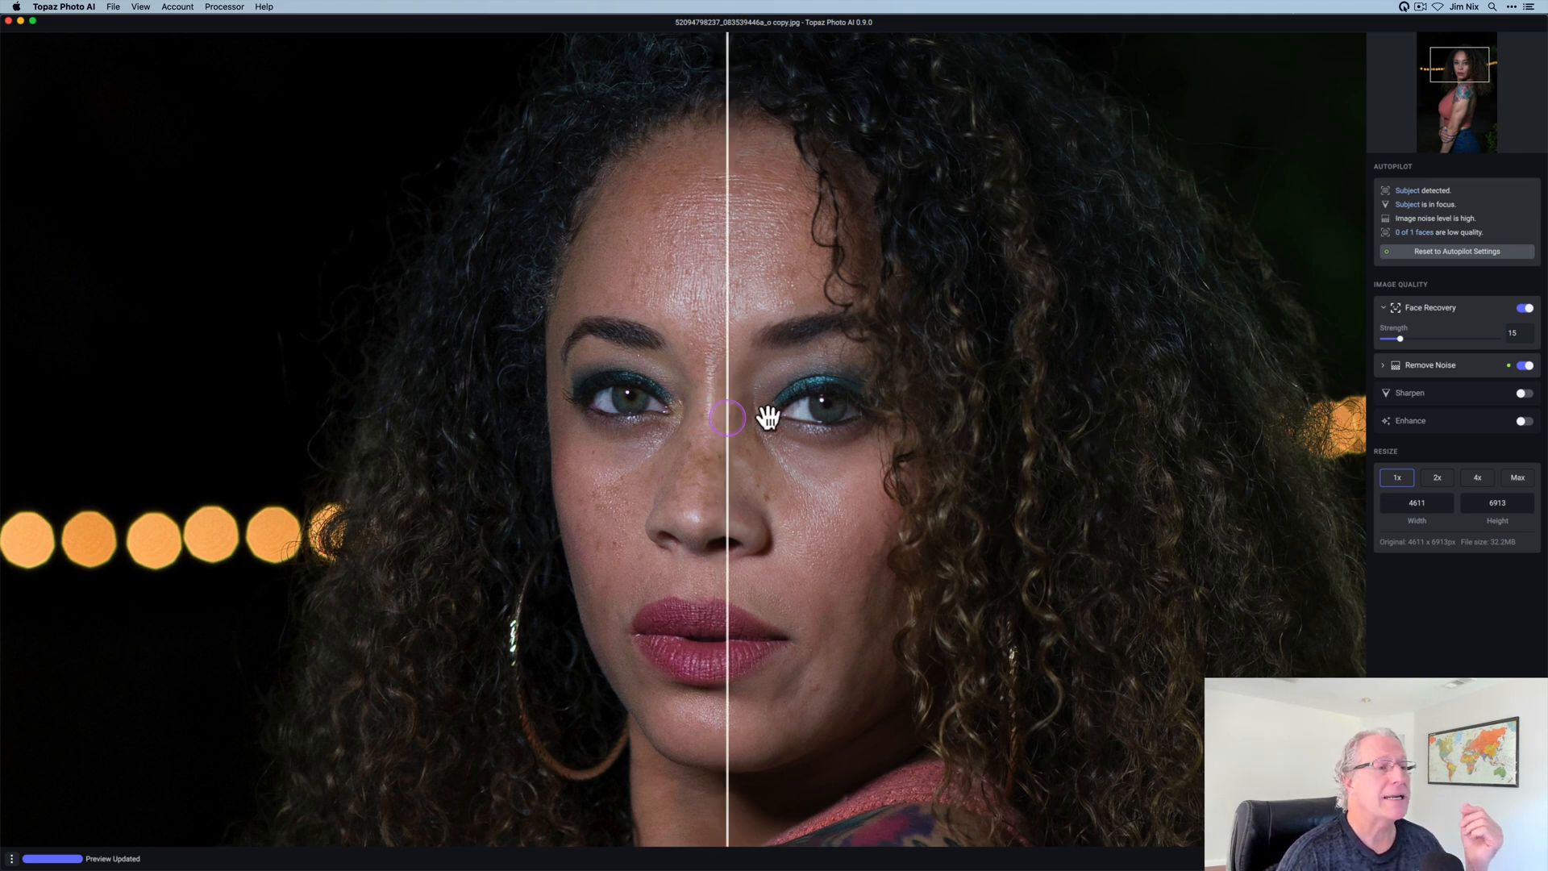
drag(726, 418, 918, 443)
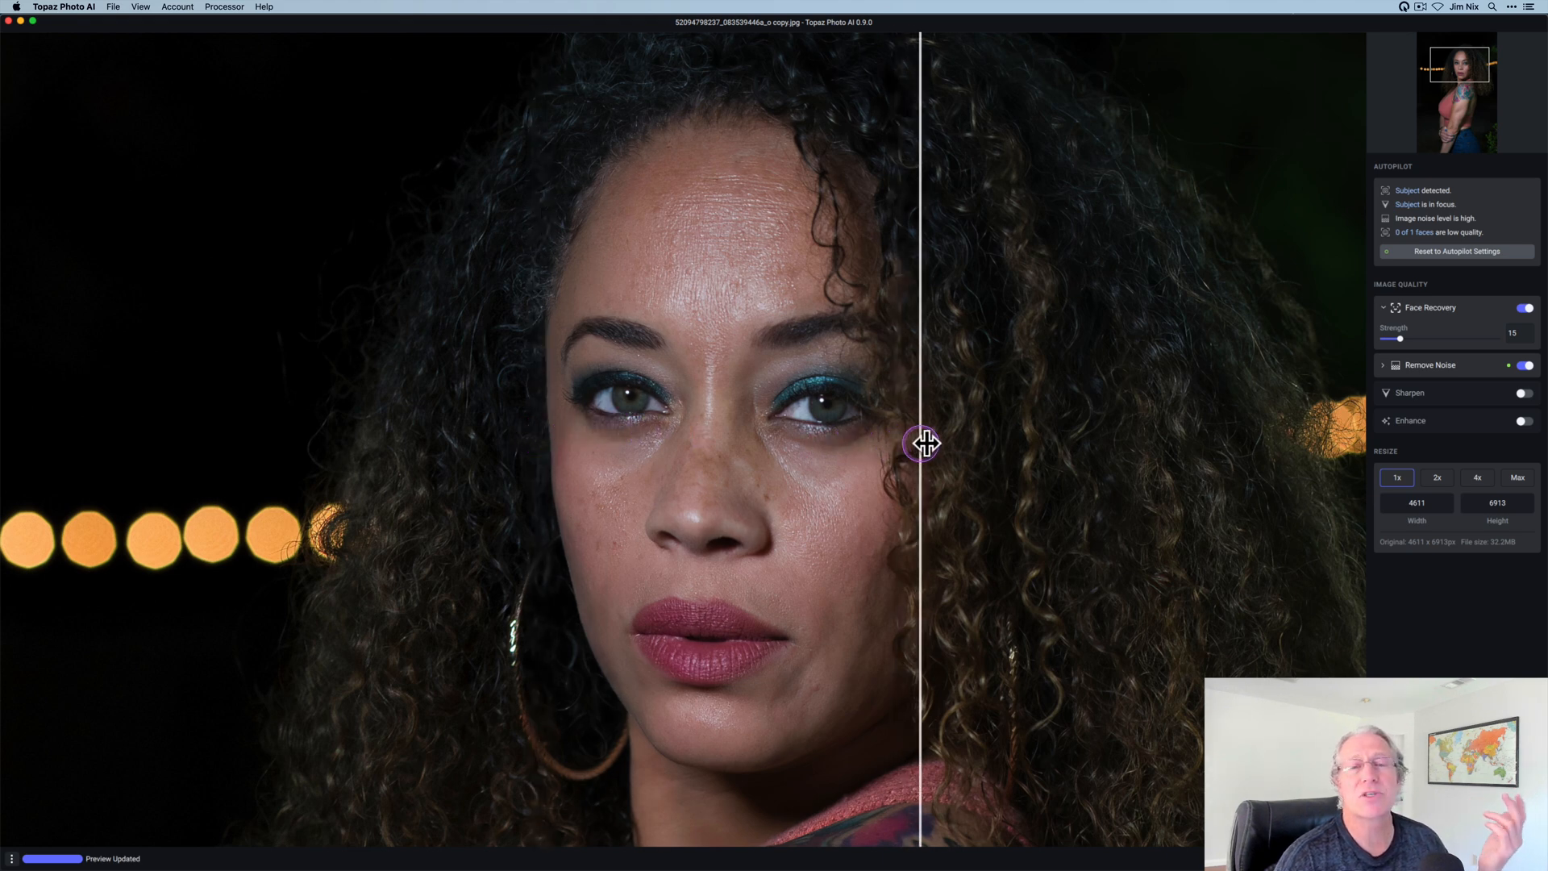
drag(920, 443, 533, 455)
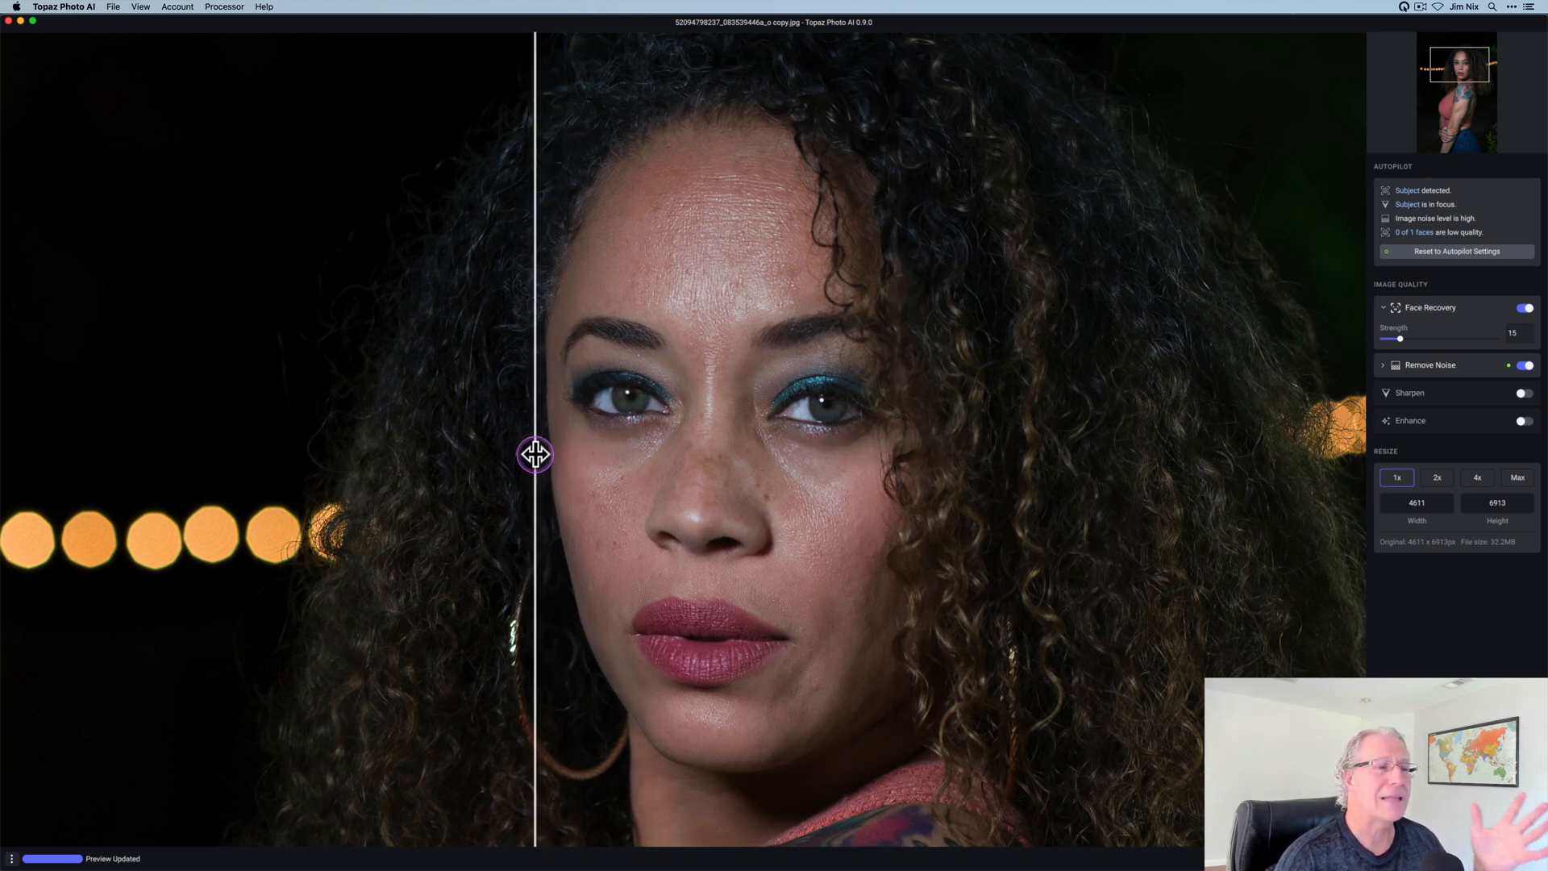
drag(536, 454, 703, 454)
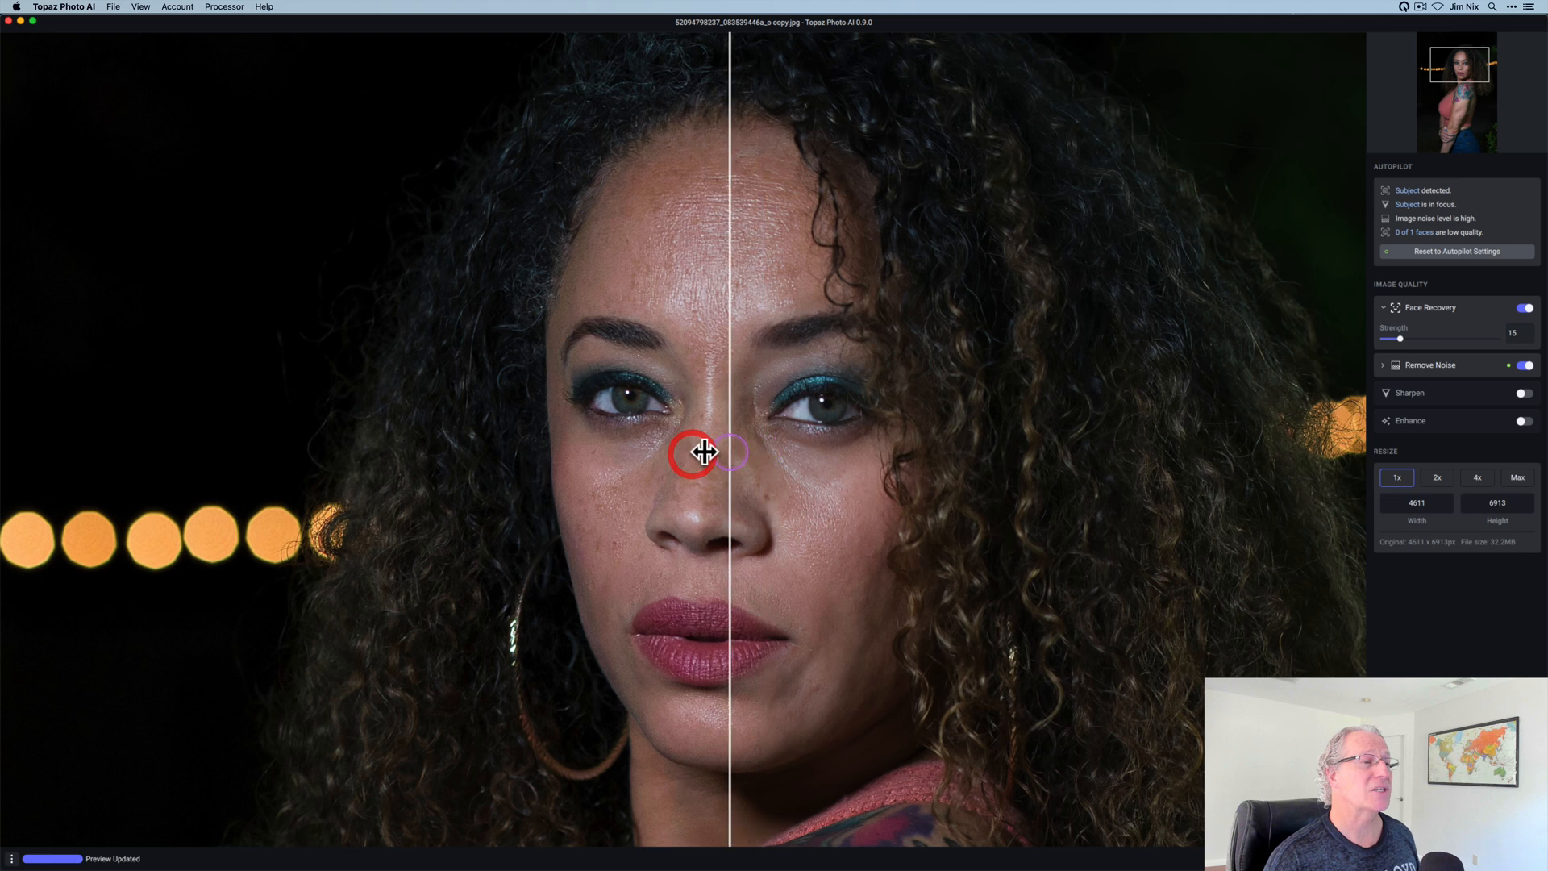
drag(720, 454, 694, 454)
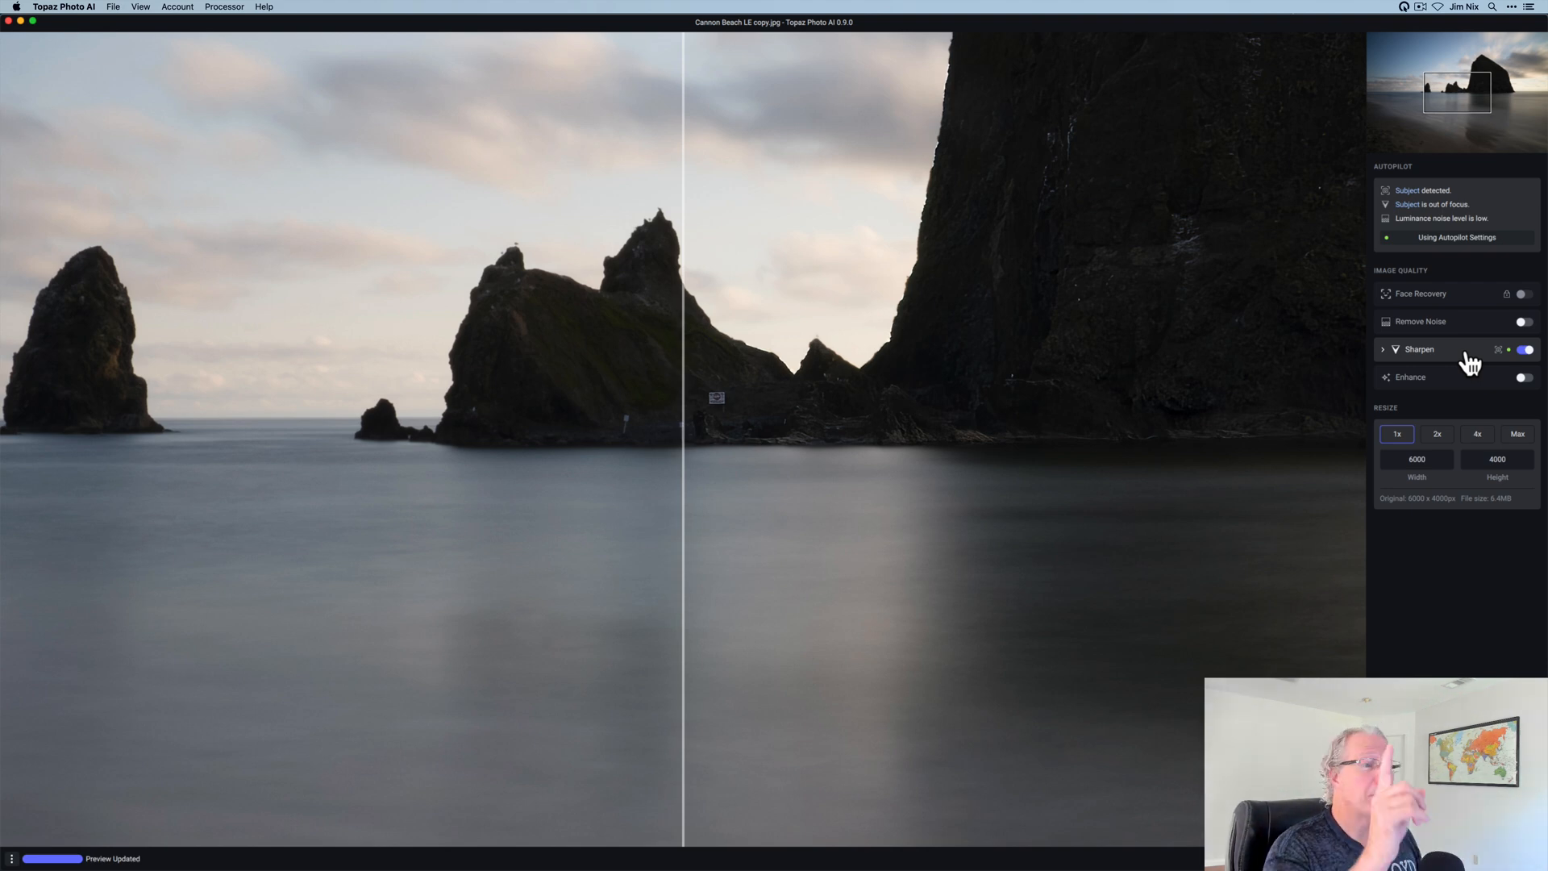
mouse_move(686, 346)
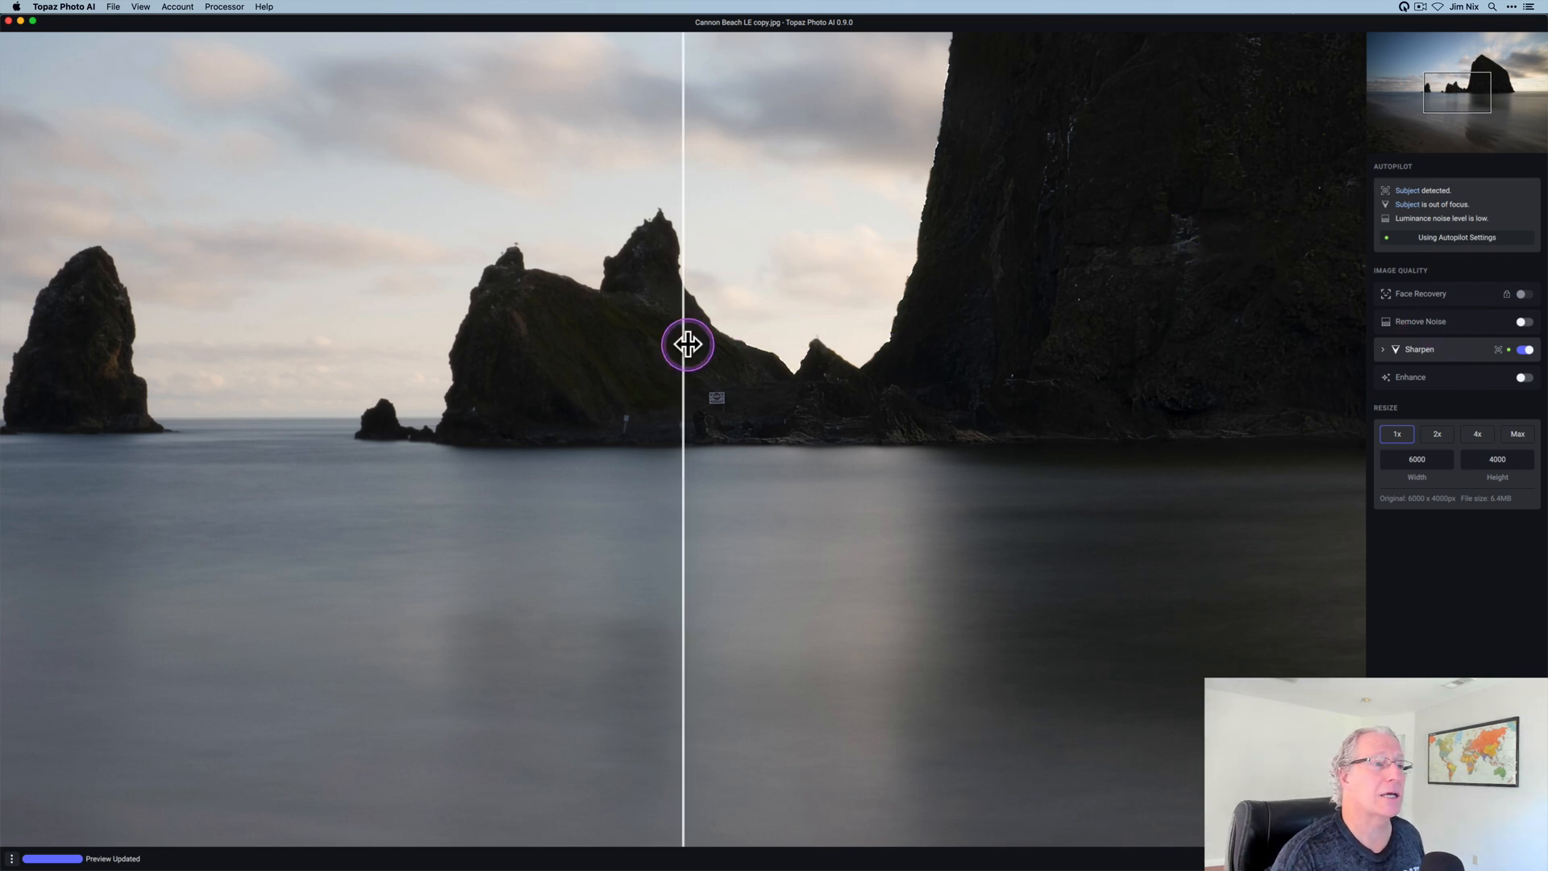
Position the split divider across the central sea stack to compare sharpened and original.
drag(686, 344, 953, 308)
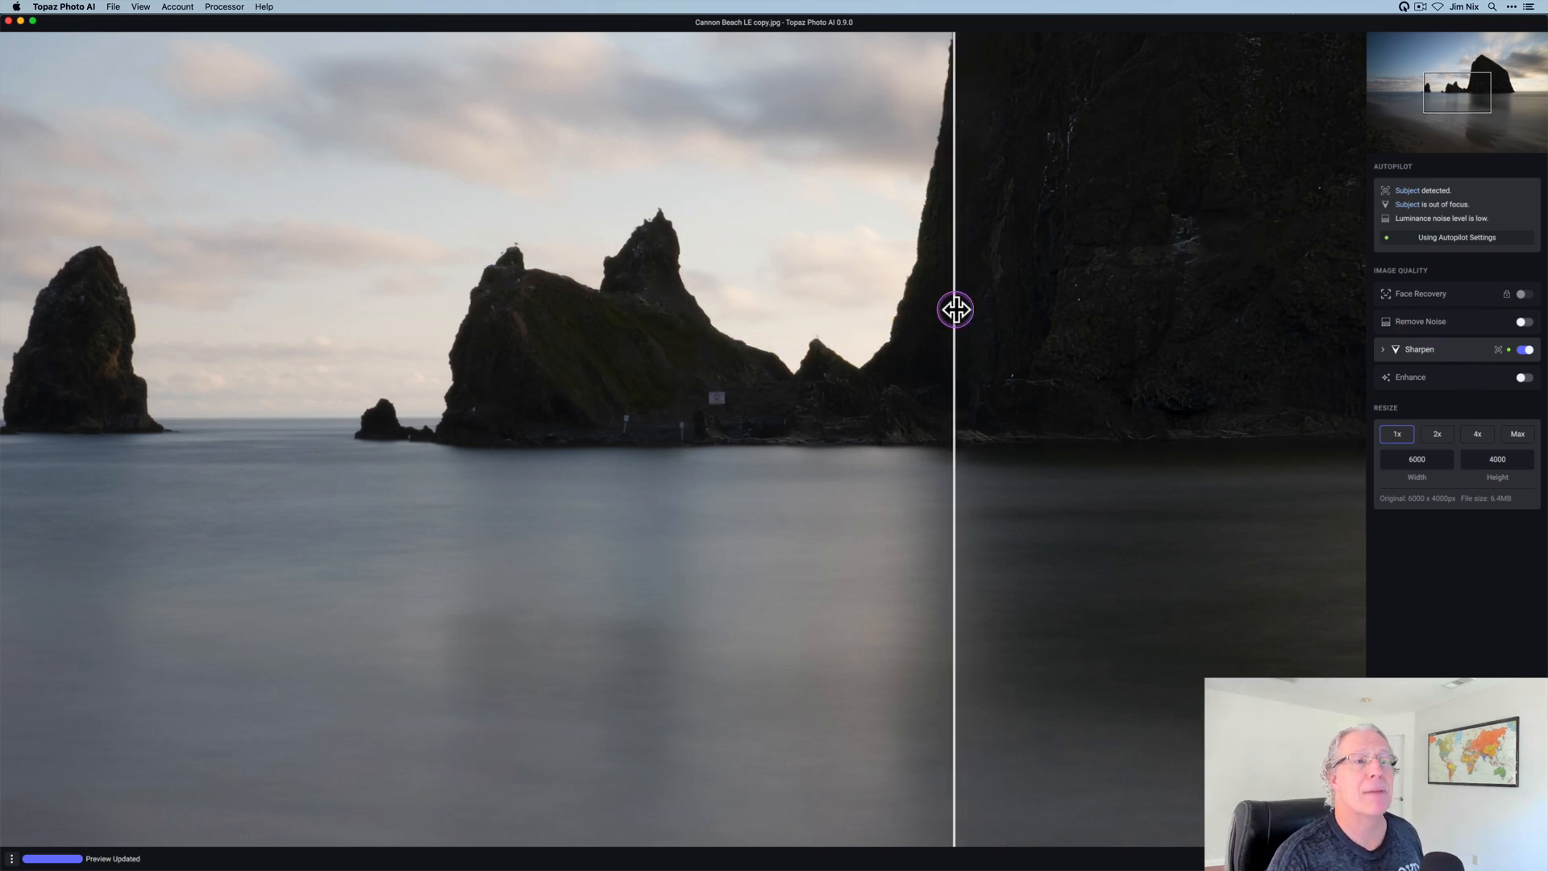
drag(953, 308, 558, 317)
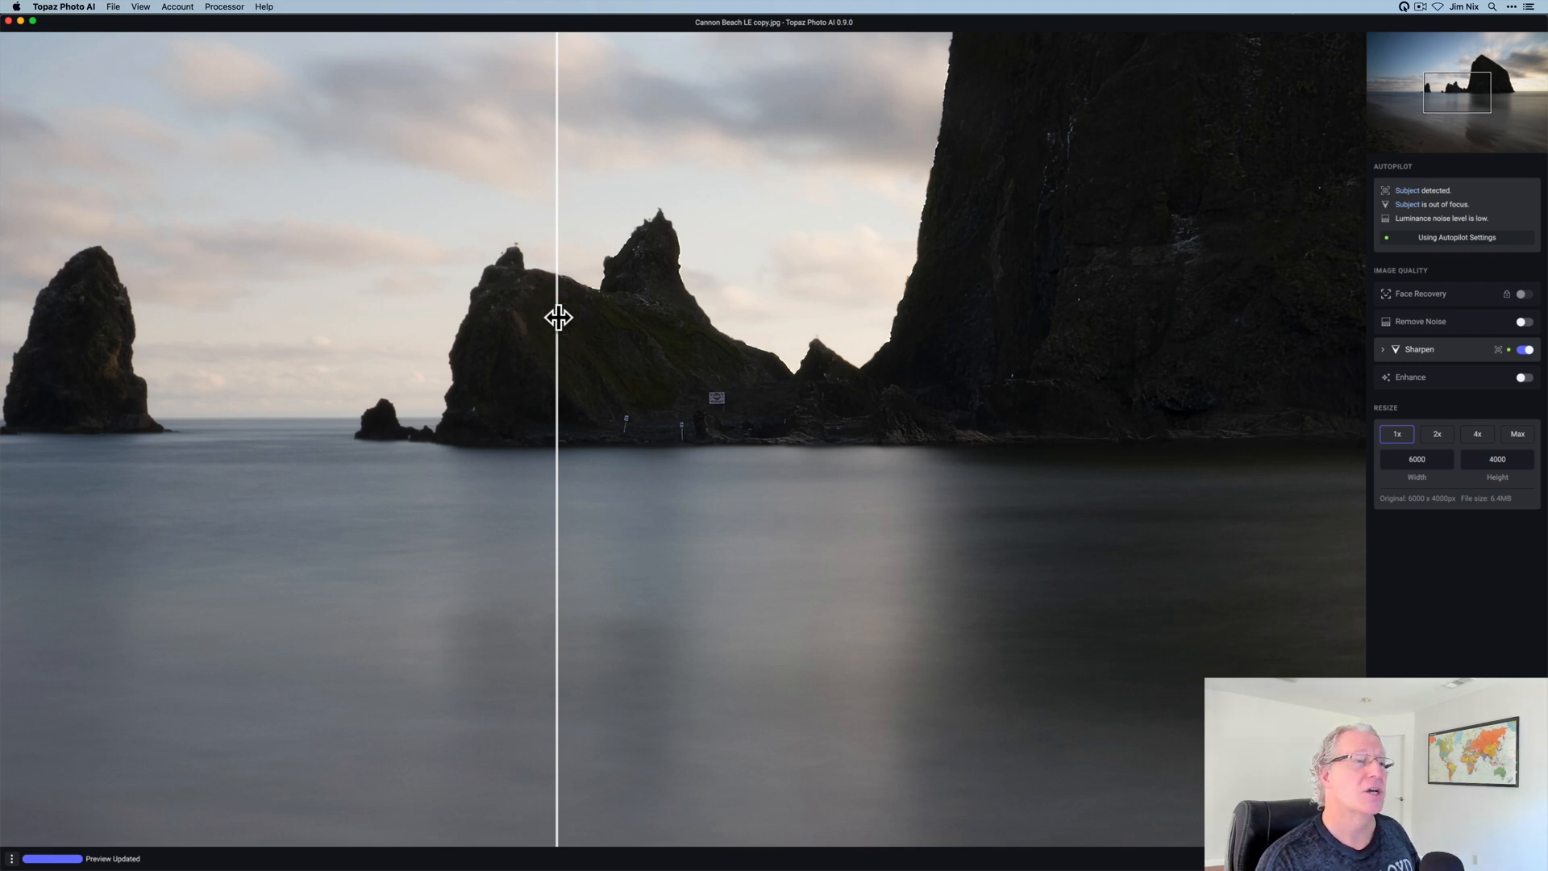
drag(555, 318, 646, 348)
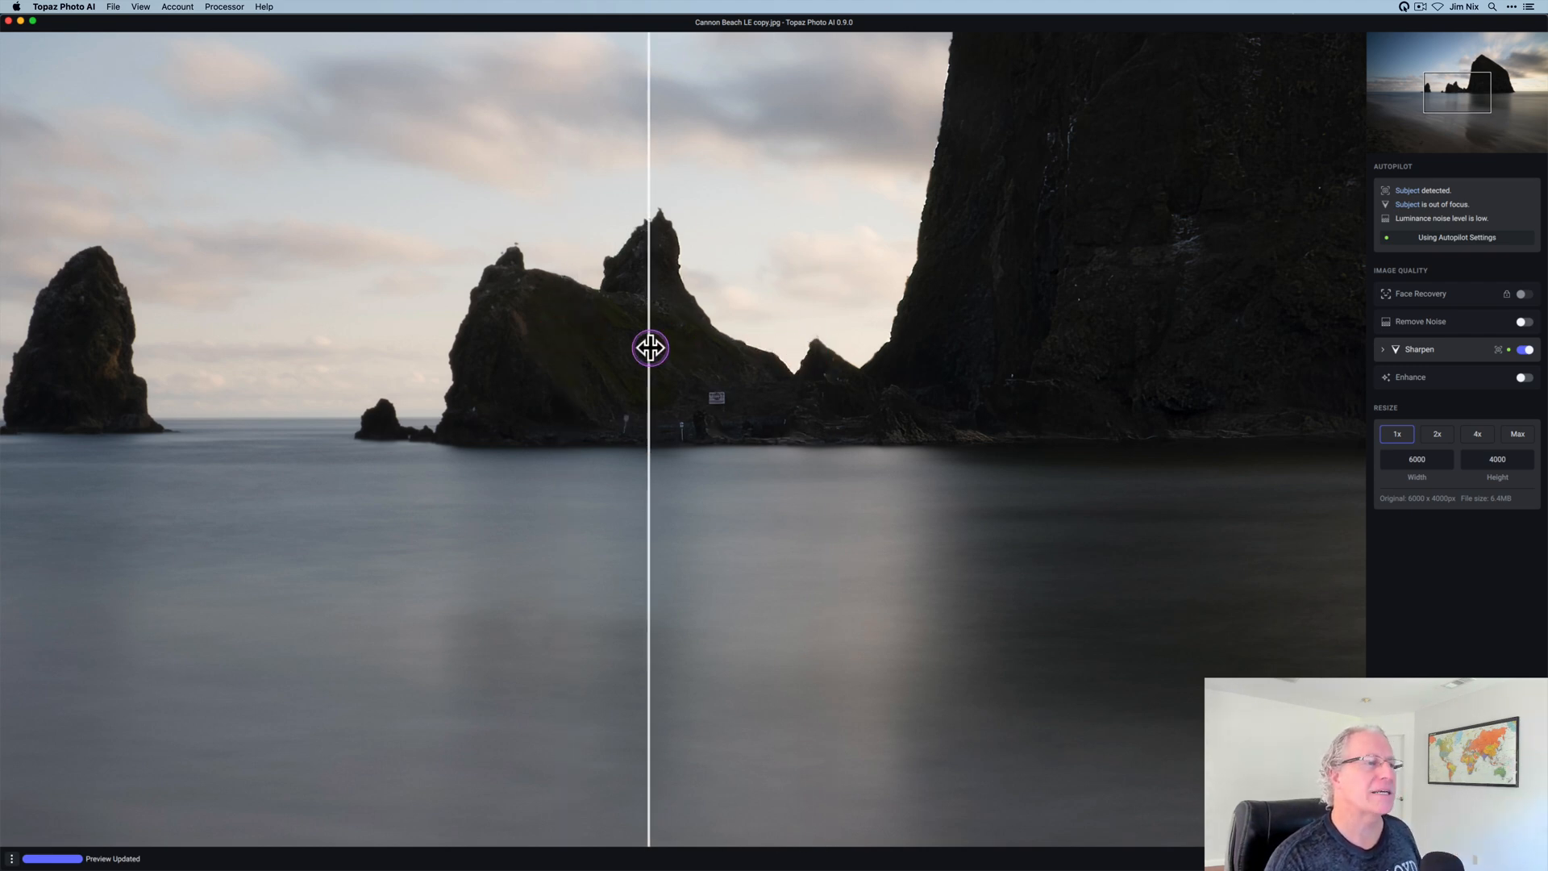
drag(649, 347, 612, 348)
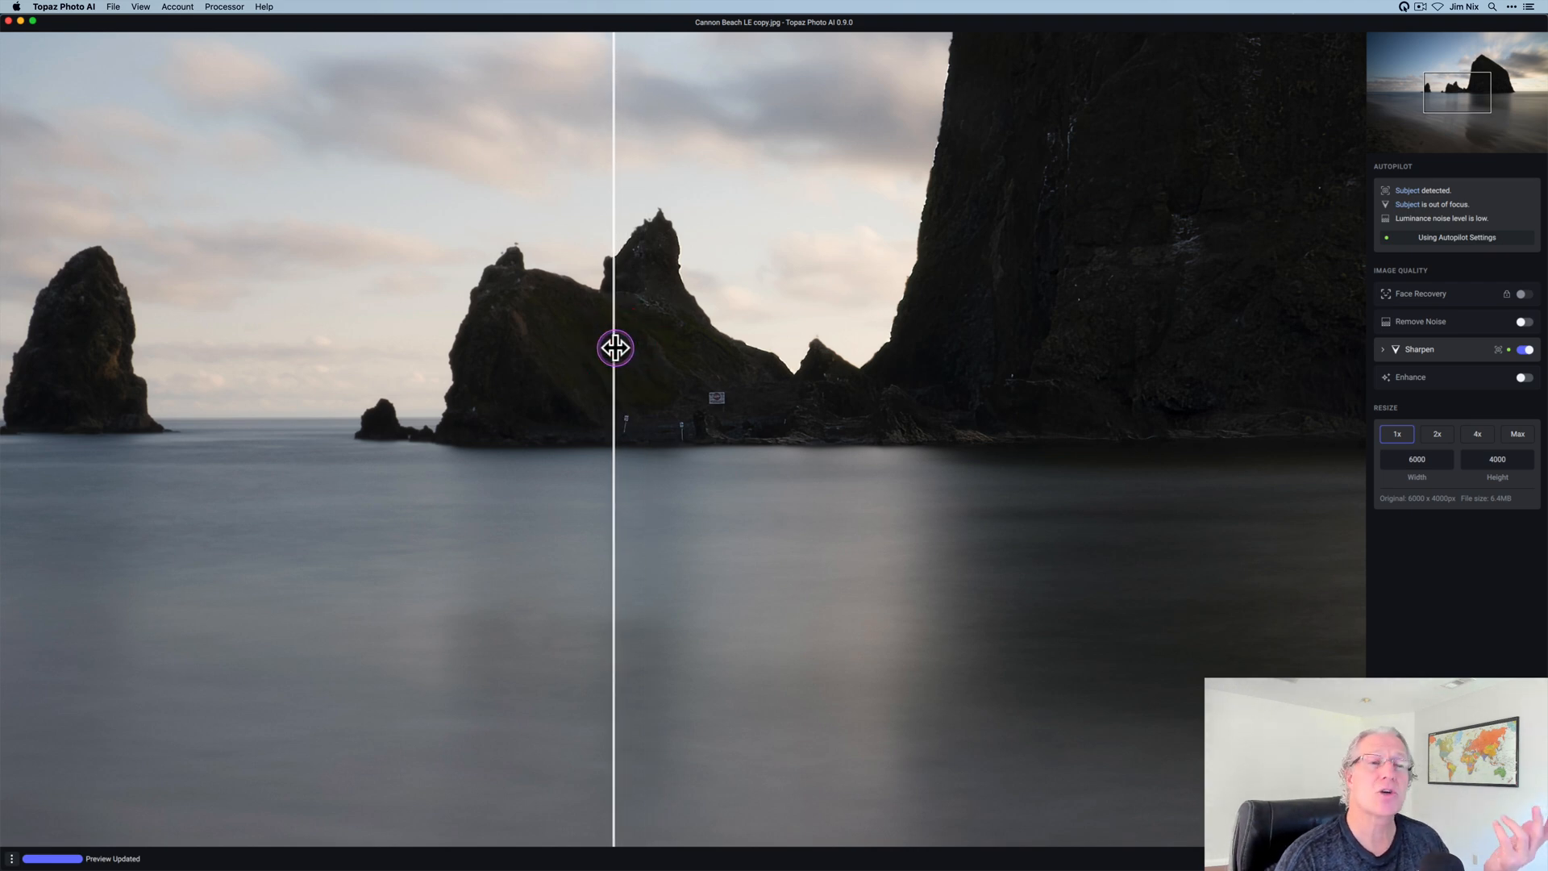